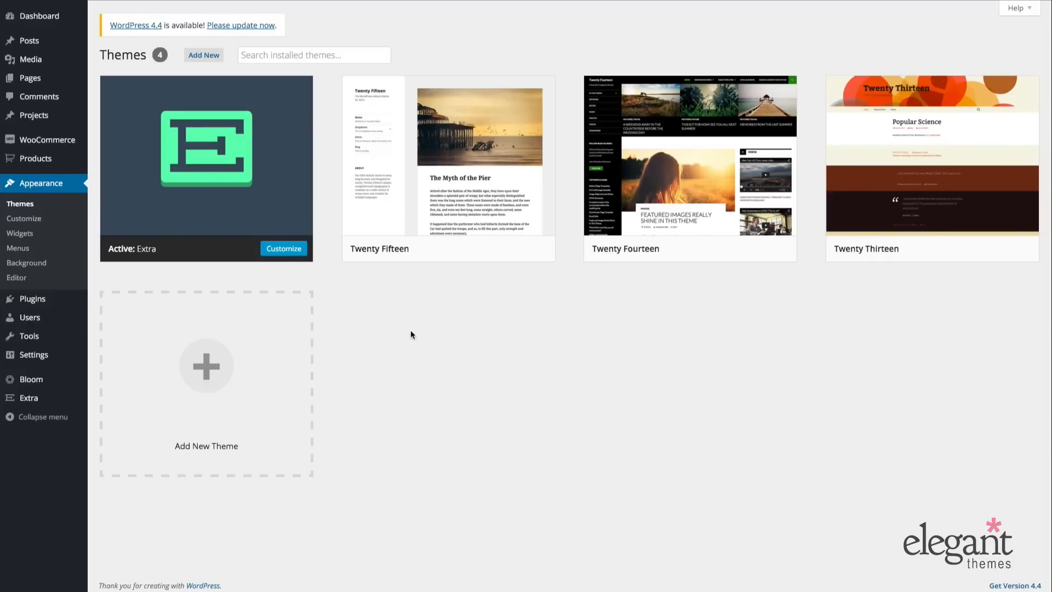
pyautogui.moveTo(442, 350)
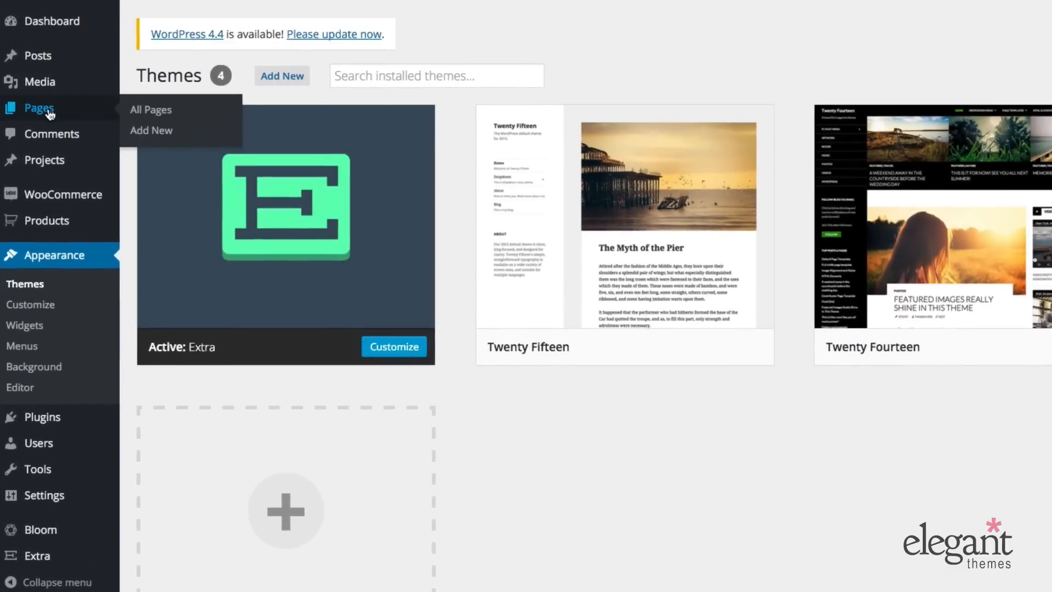
pyautogui.moveTo(527, 87)
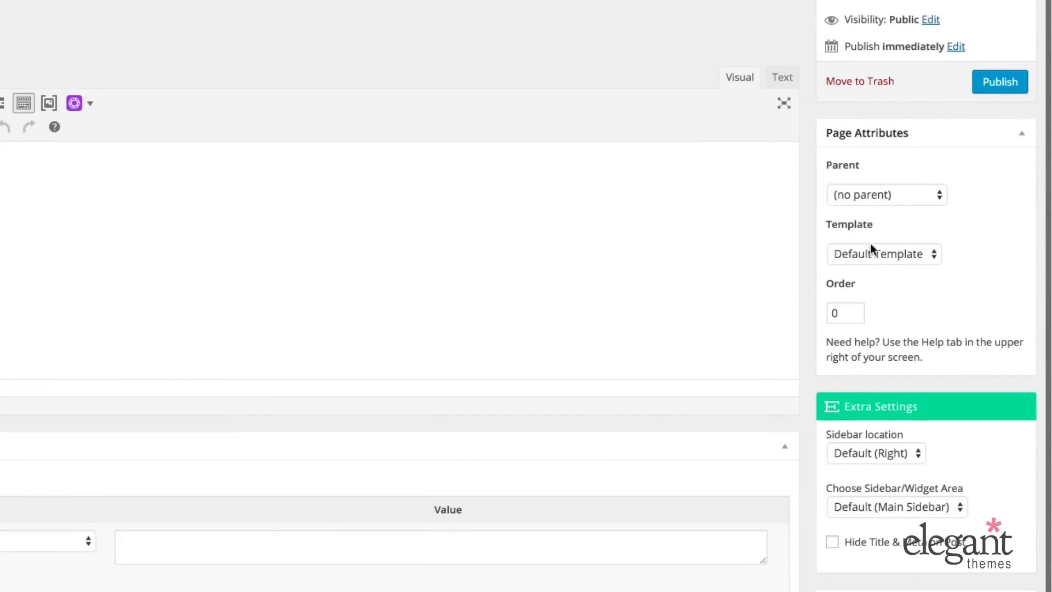
pyautogui.click(883, 253)
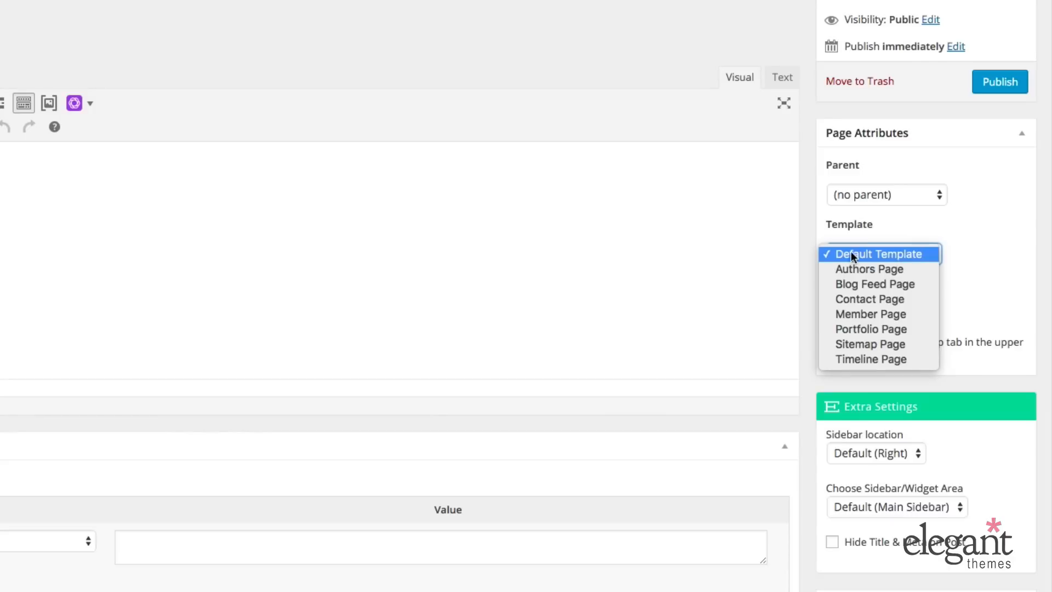
pyautogui.moveTo(894, 259)
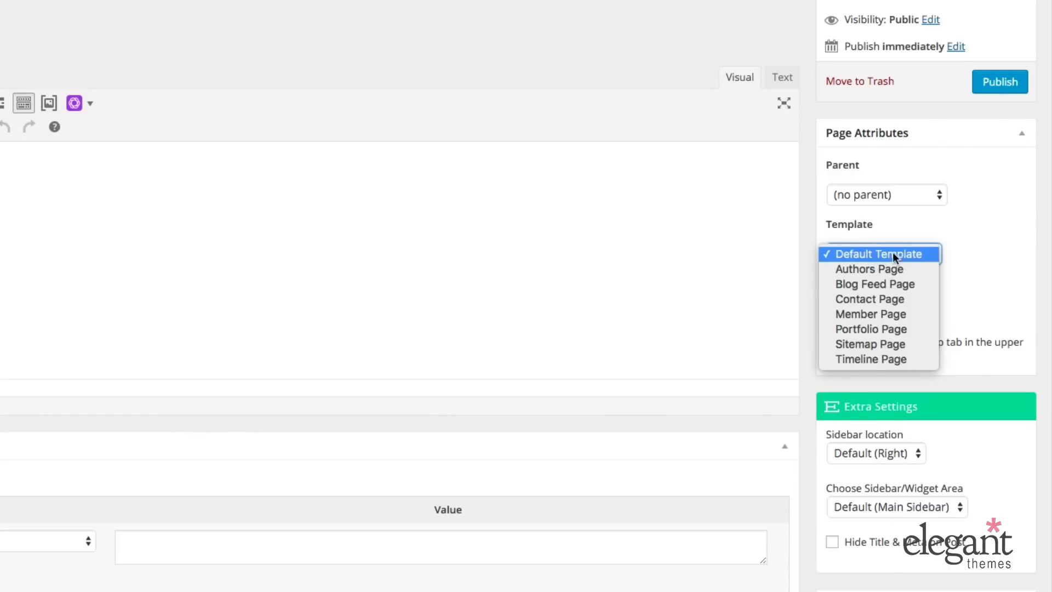
pyautogui.moveTo(869, 270)
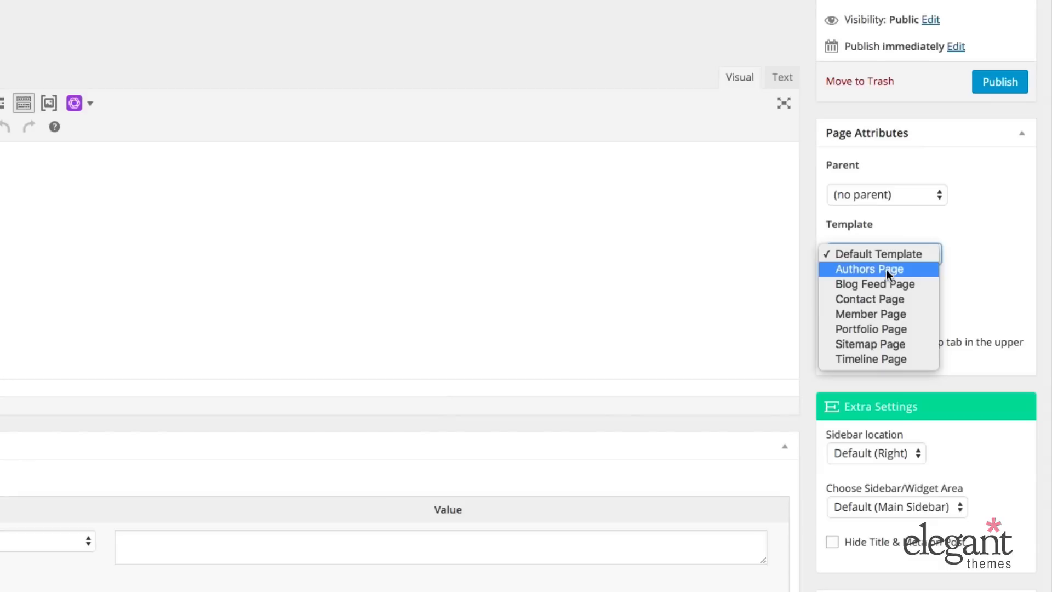
pyautogui.moveTo(895, 306)
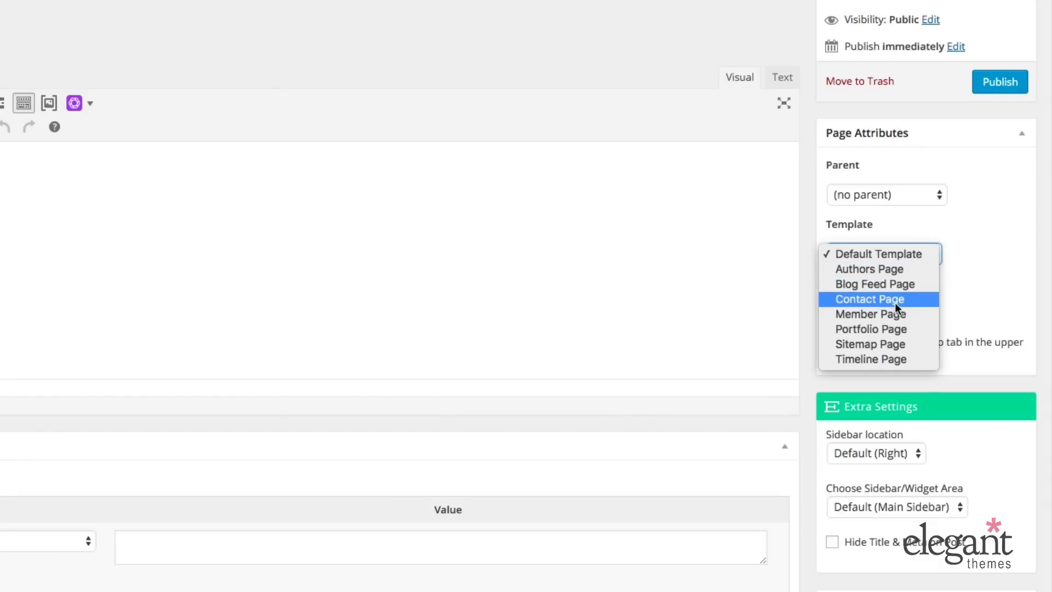
pyautogui.moveTo(897, 344)
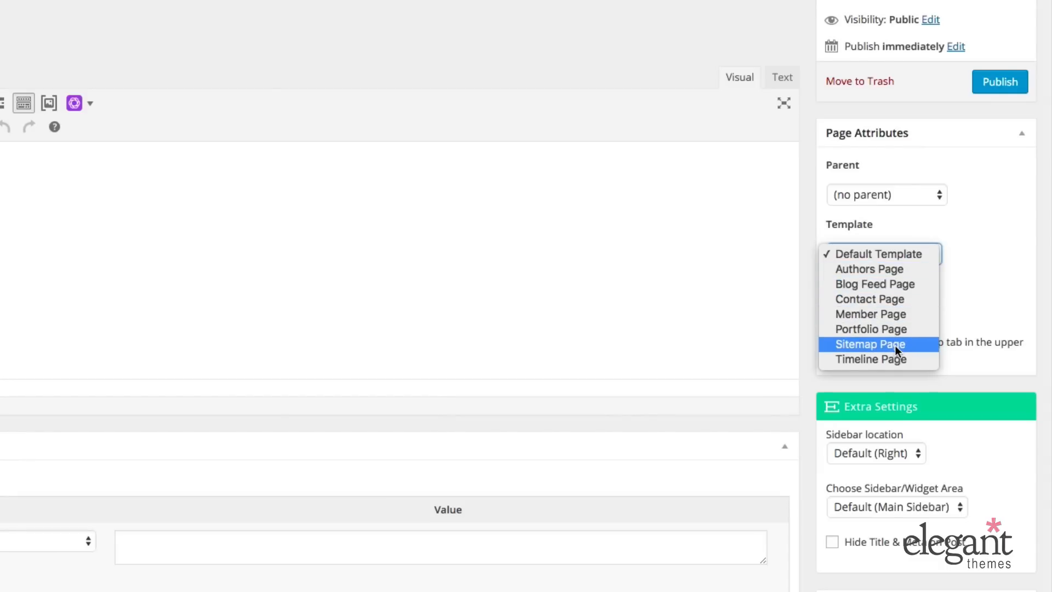
pyautogui.click(883, 253)
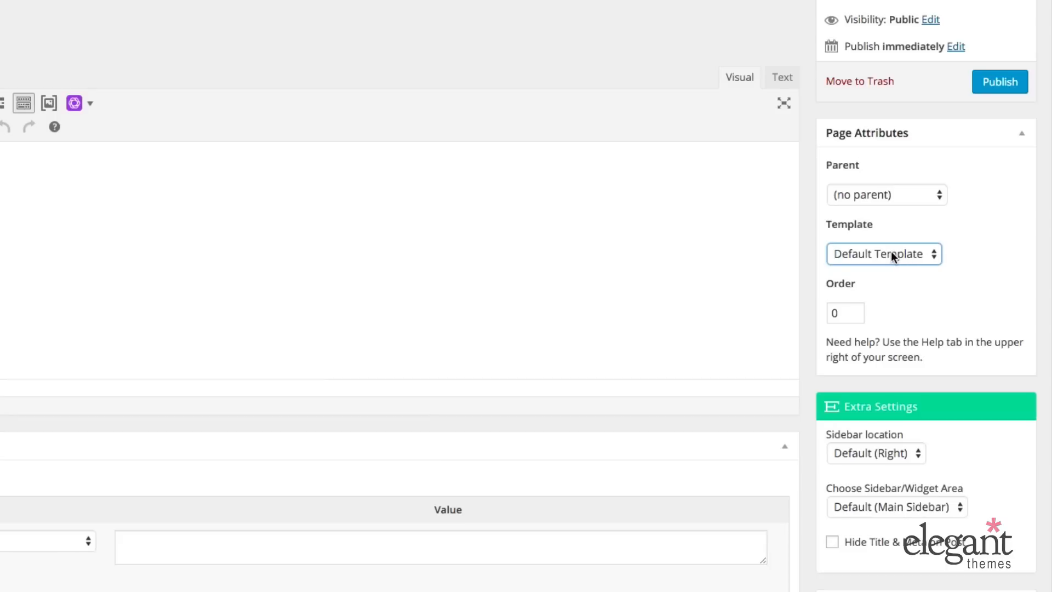
pyautogui.moveTo(884, 132)
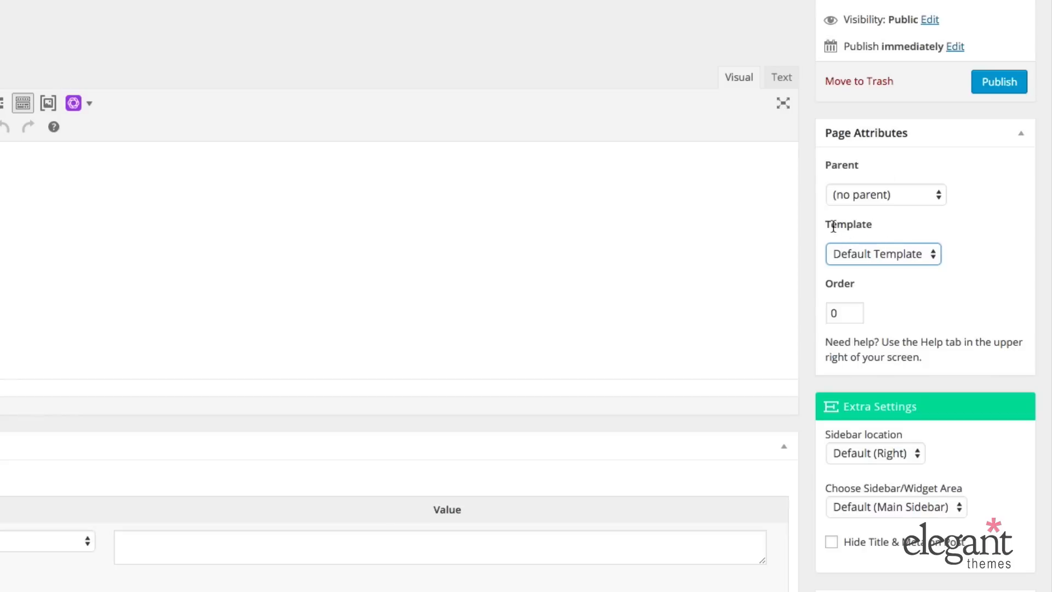
# Set the page template to Authors Page and reveal its author selection options box
pyautogui.click(922, 264)
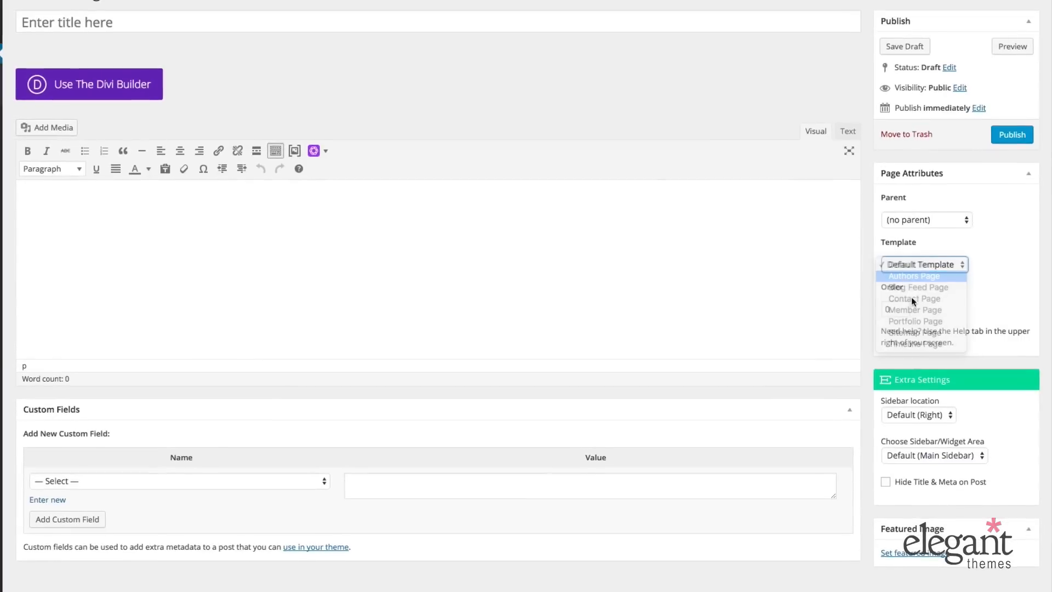
pyautogui.click(913, 276)
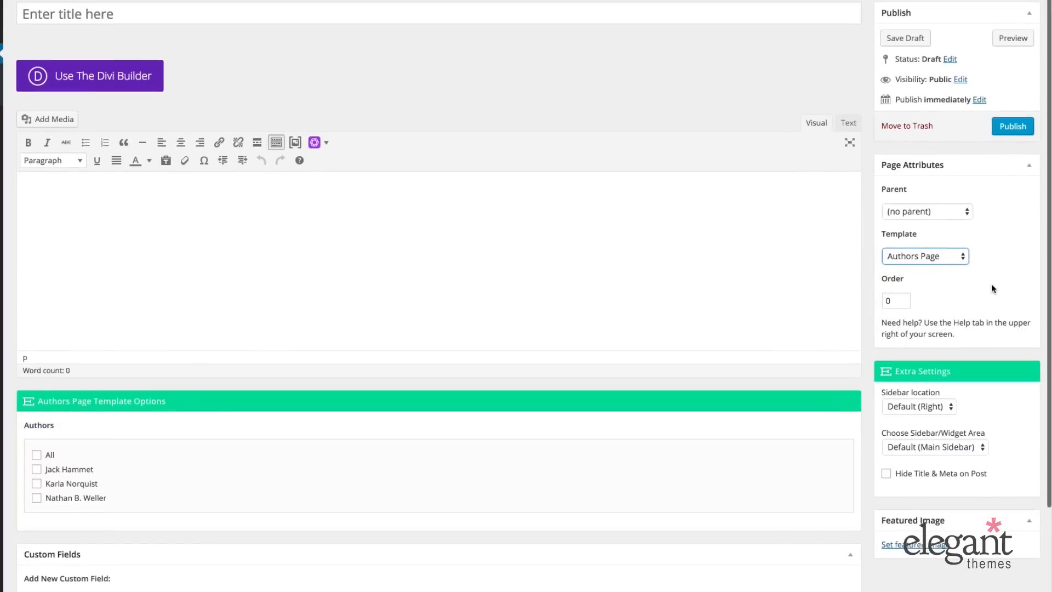
pyautogui.scroll(-3)
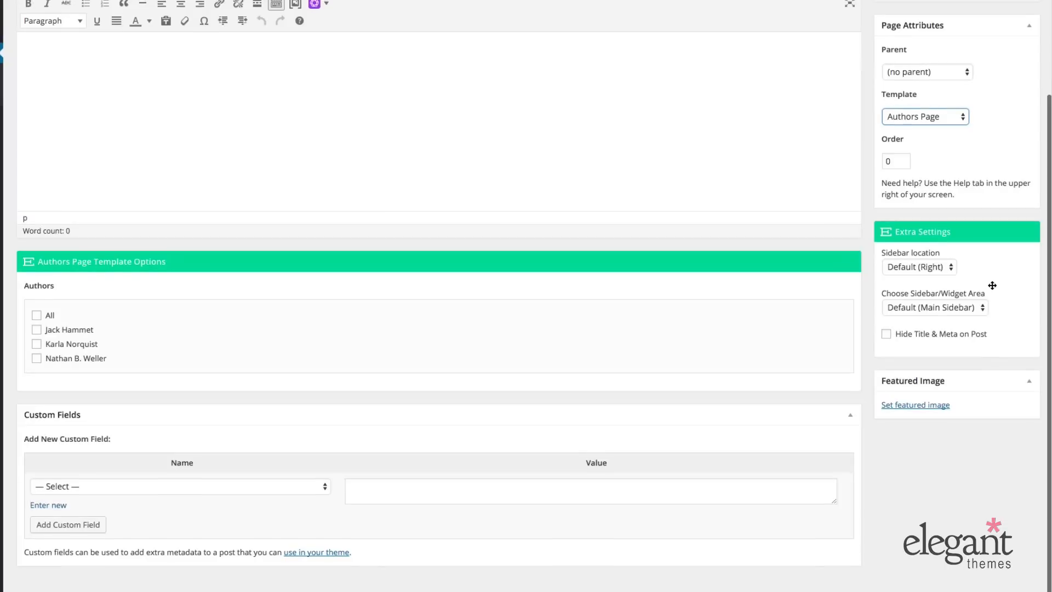
pyautogui.moveTo(589, 264)
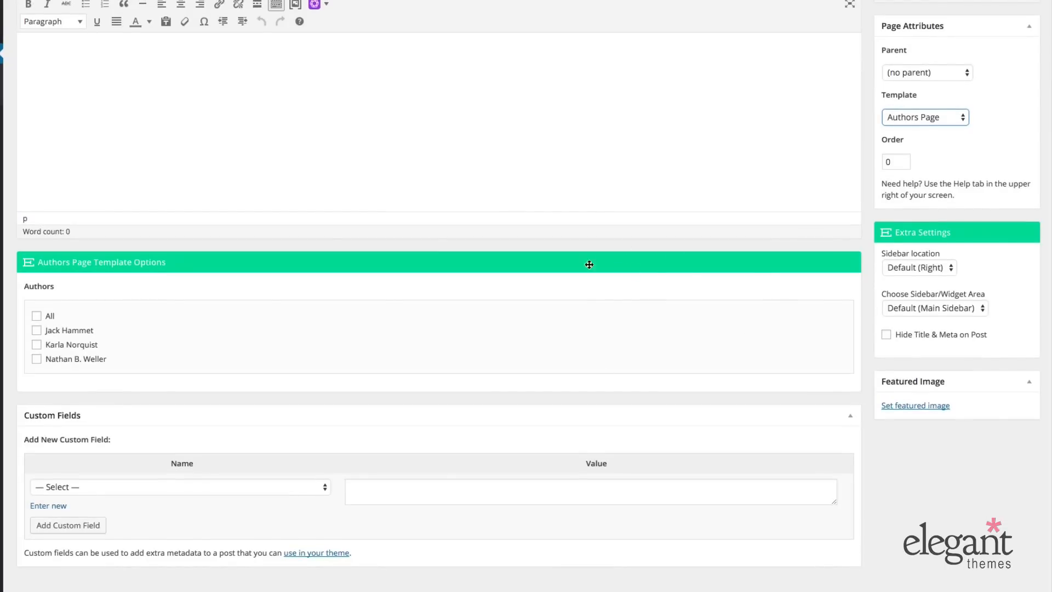
pyautogui.moveTo(451, 126)
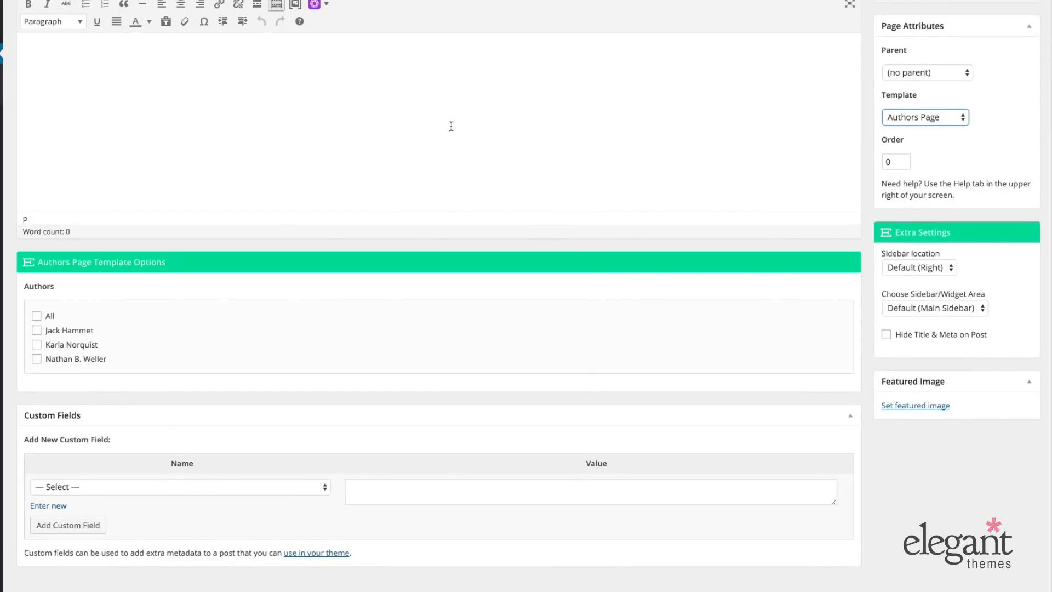
pyautogui.moveTo(663, 277)
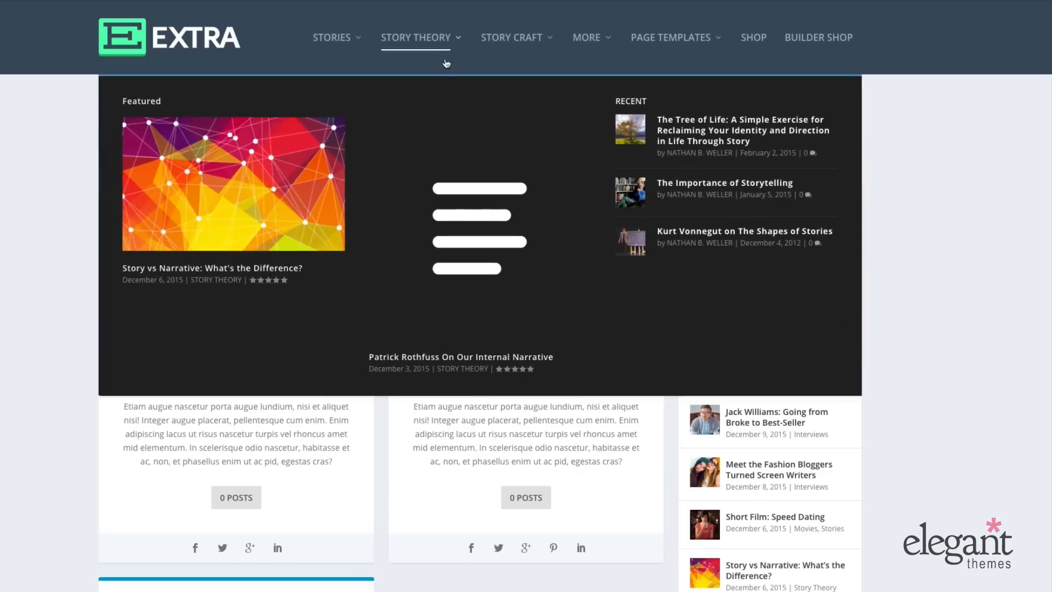
# Scroll through the live Authors Page author cards and a blog feed of posts
pyautogui.scroll(-3)
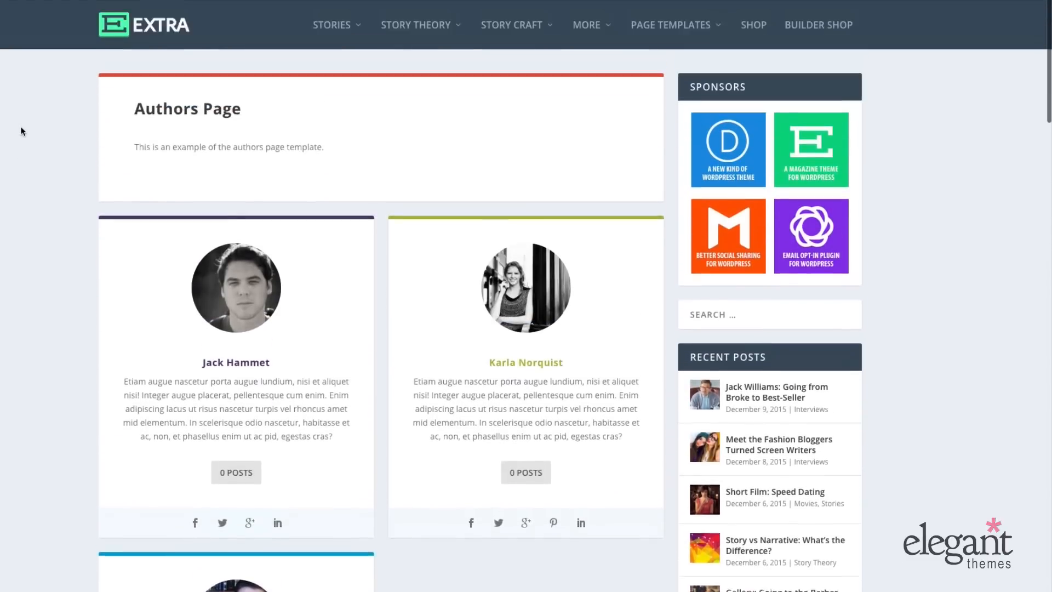
pyautogui.scroll(-3)
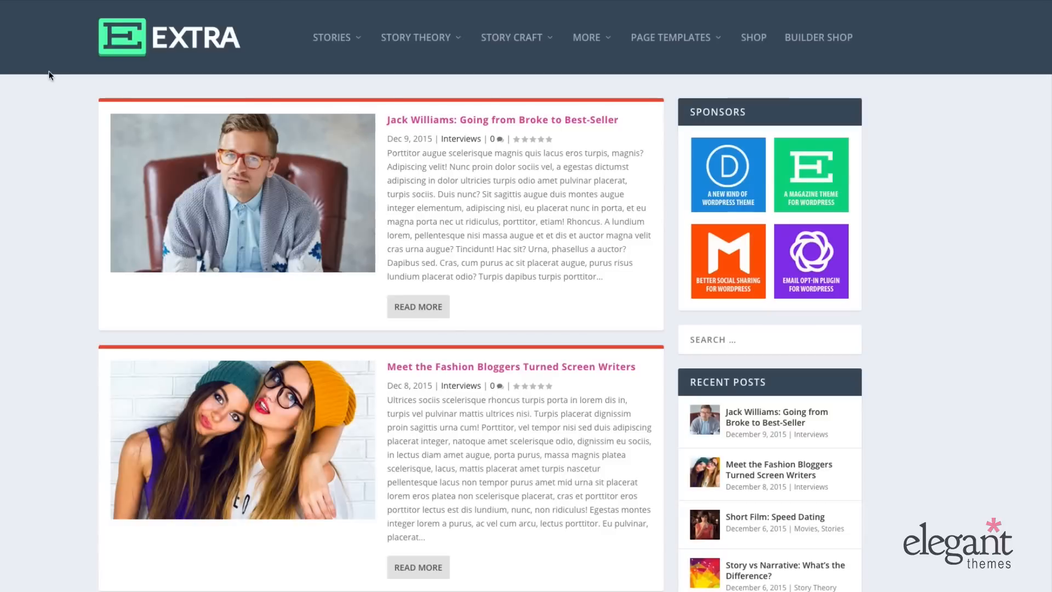
pyautogui.scroll(-3)
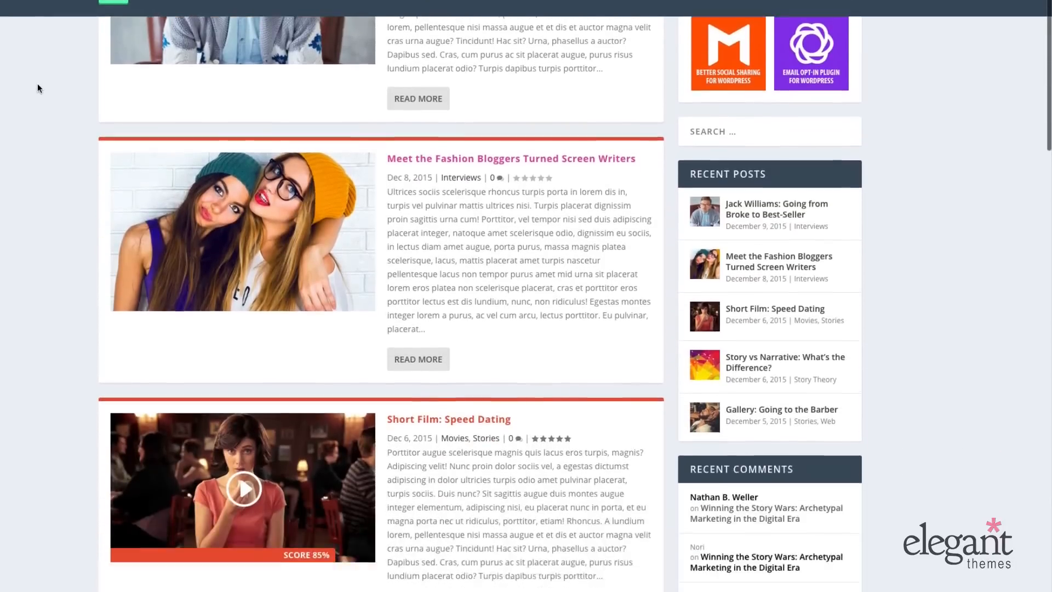
pyautogui.scroll(-3)
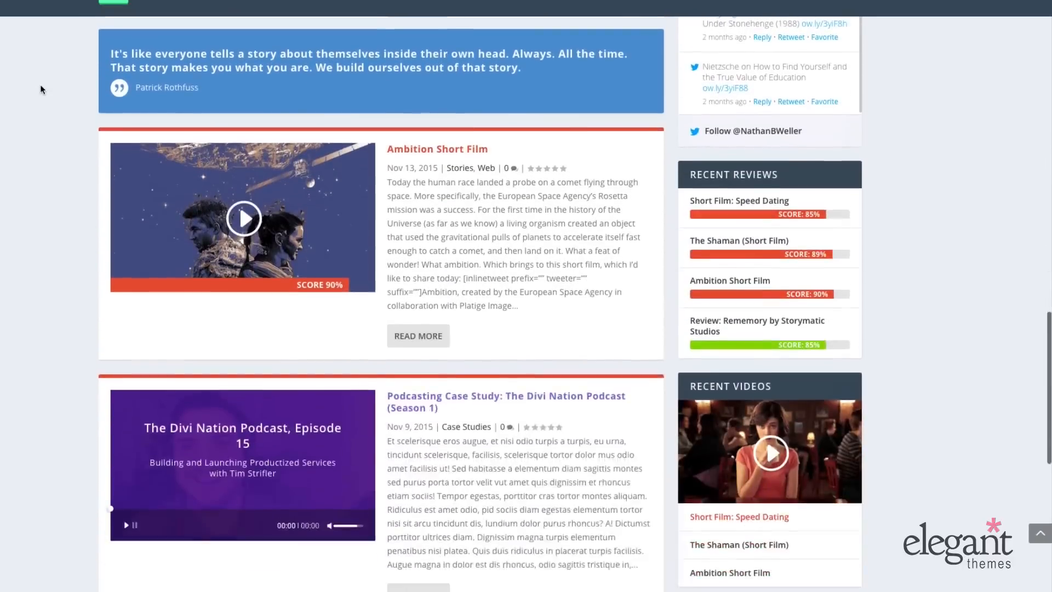
pyautogui.scroll(-3)
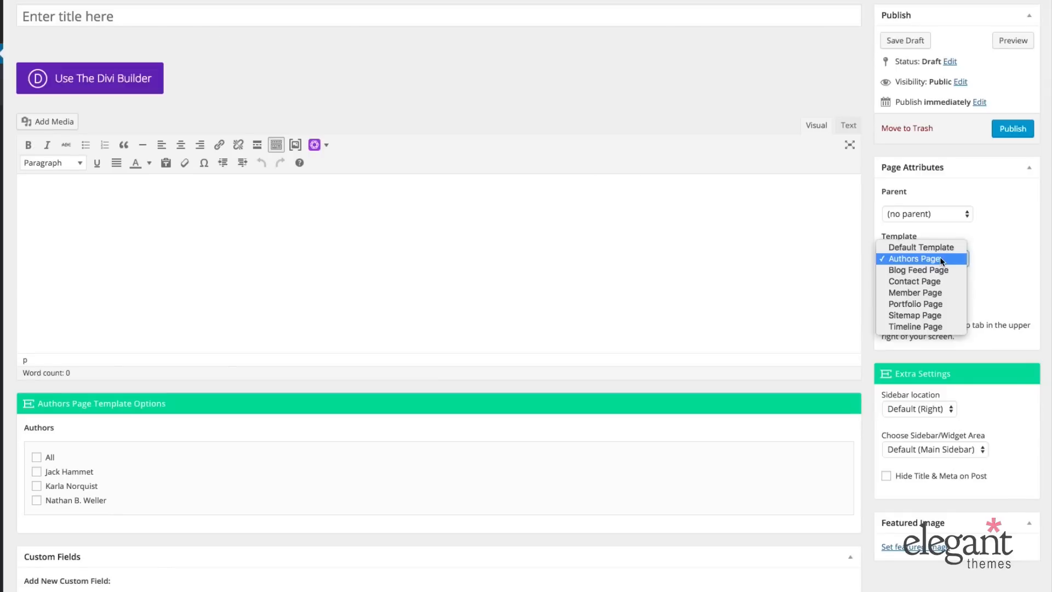
pyautogui.click(918, 270)
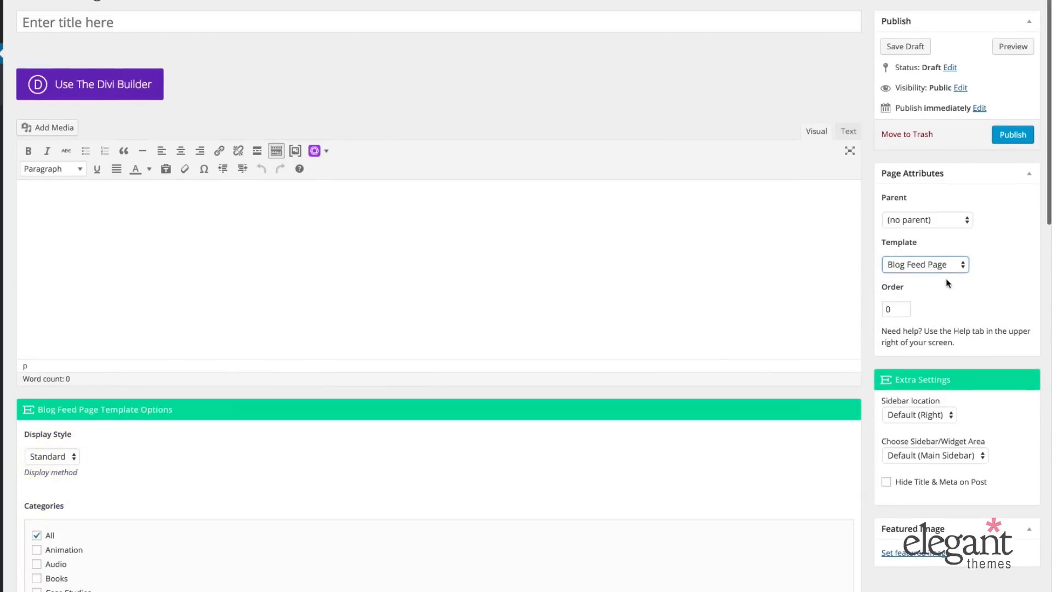
pyautogui.scroll(-3)
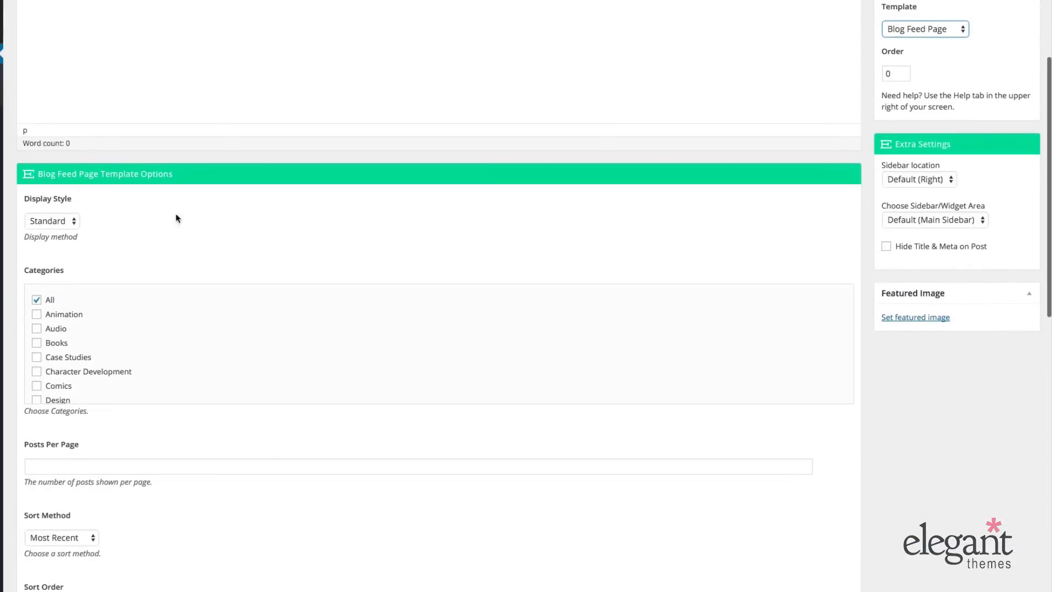
pyautogui.scroll(-3)
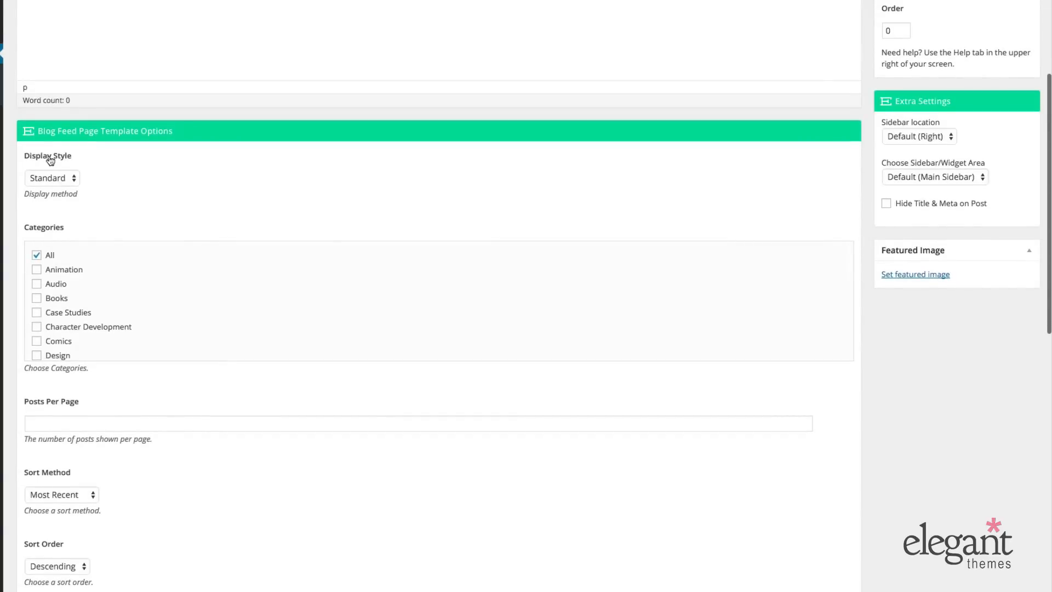
pyautogui.click(52, 178)
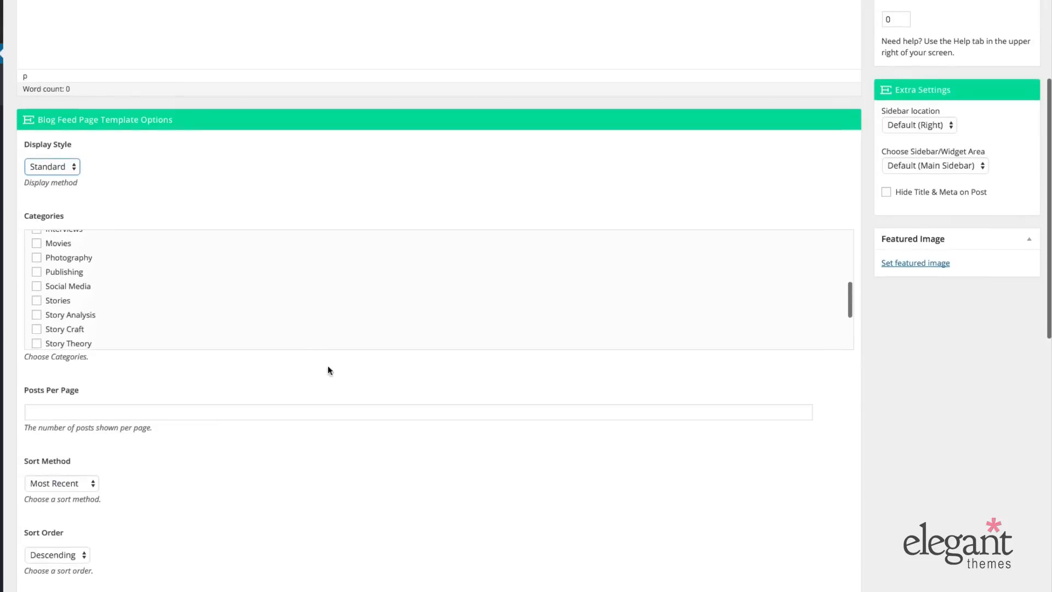
pyautogui.scroll(-3)
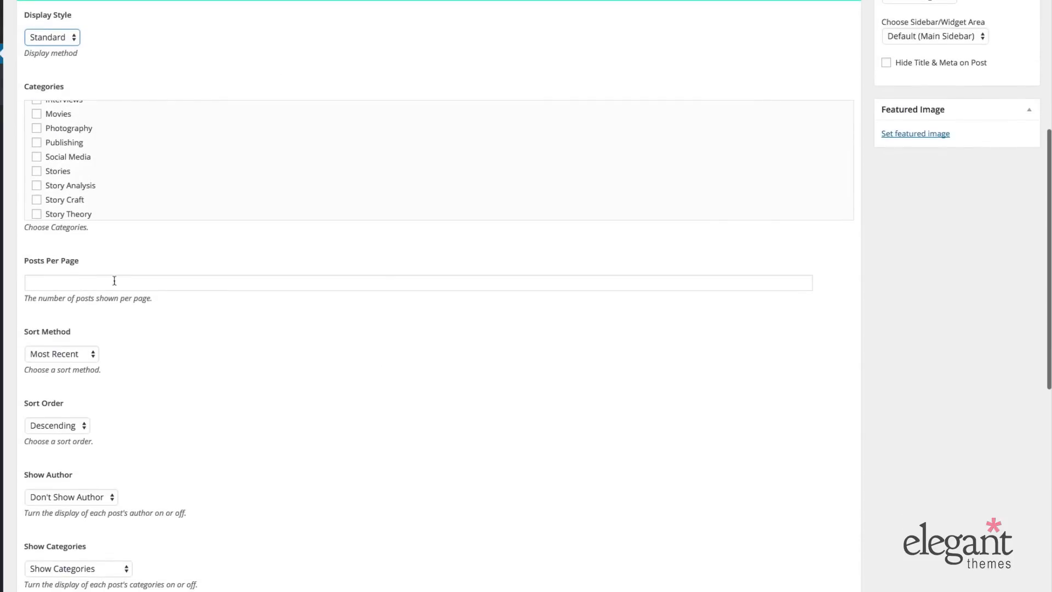
pyautogui.scroll(-3)
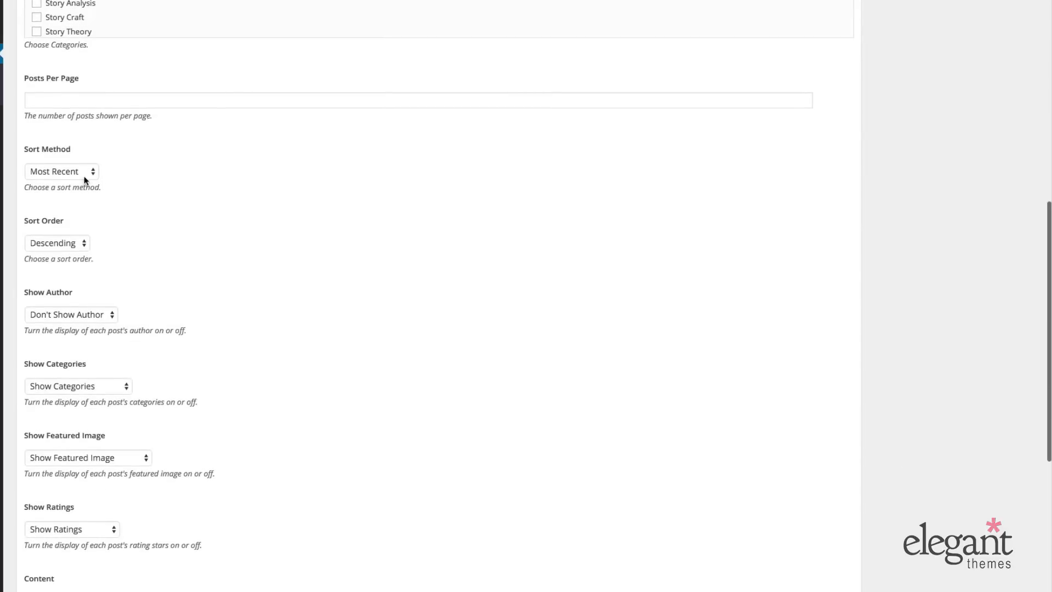
pyautogui.click(60, 171)
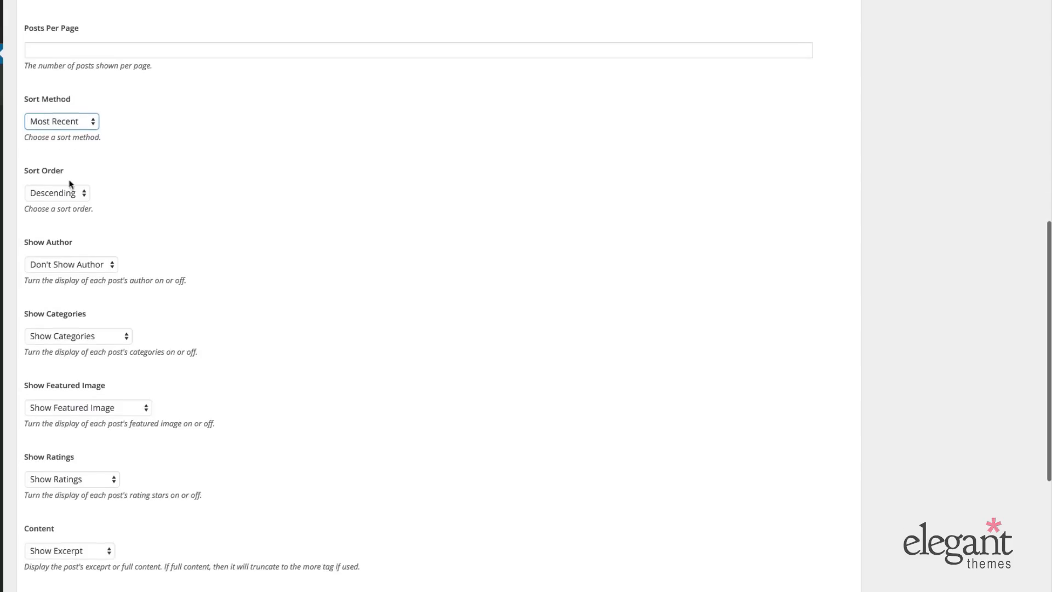
pyautogui.click(57, 193)
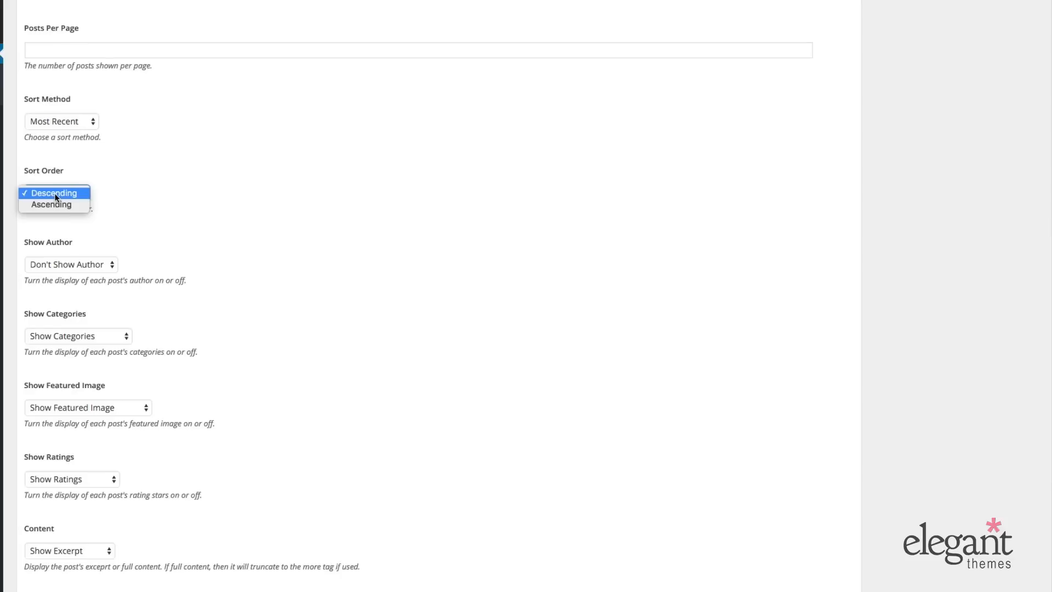
pyautogui.click(52, 193)
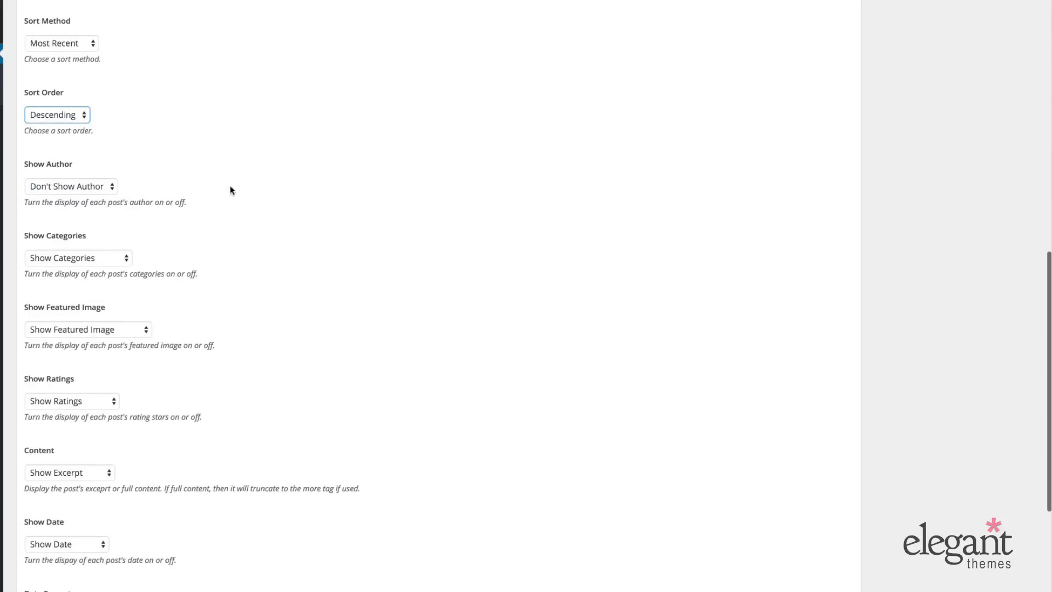
pyautogui.scroll(-3)
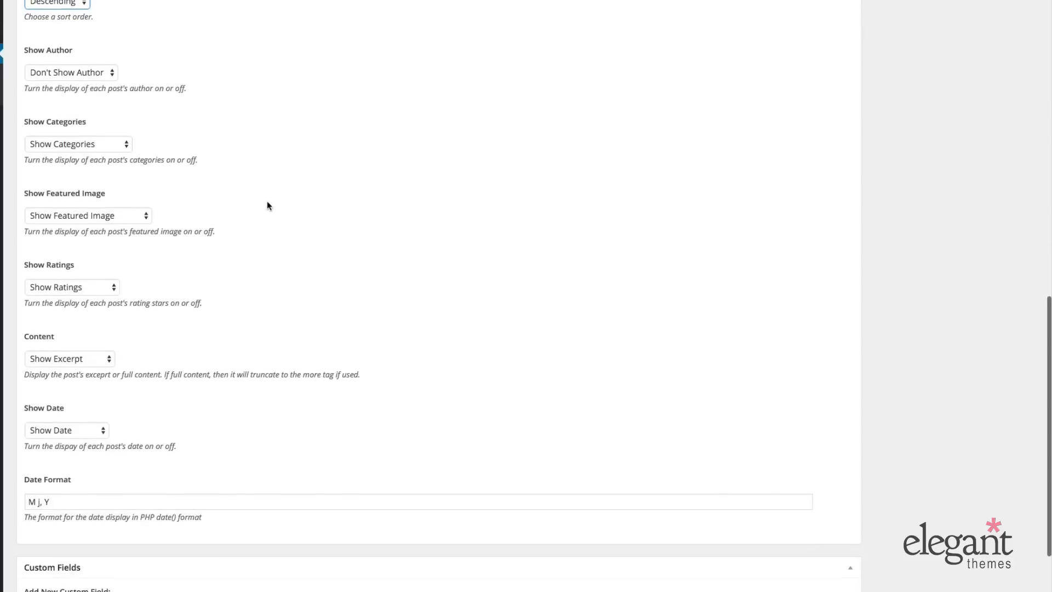
pyautogui.scroll(-3)
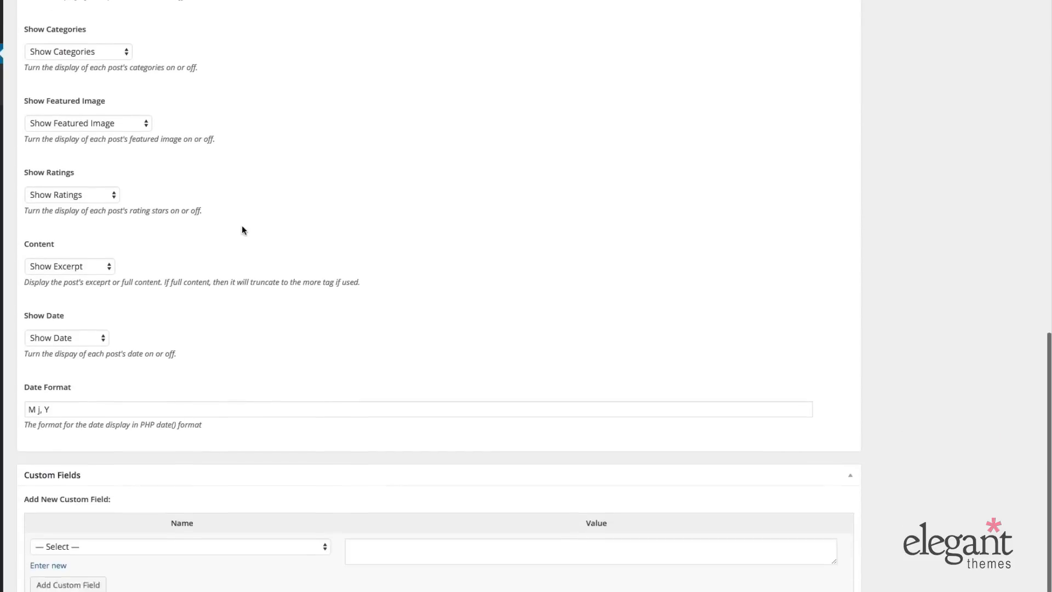
pyautogui.click(68, 265)
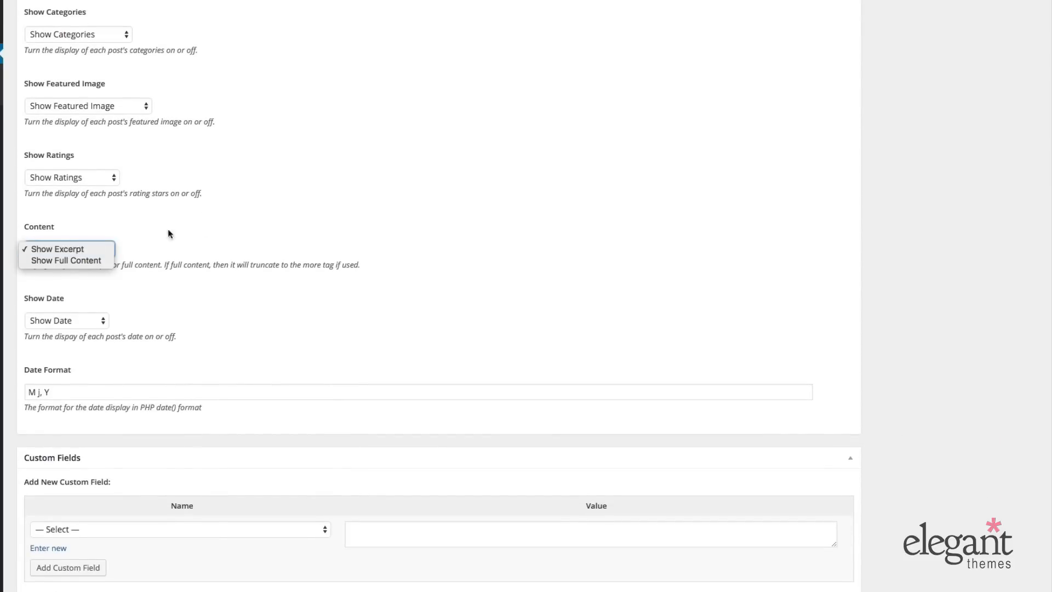
pyautogui.click(57, 249)
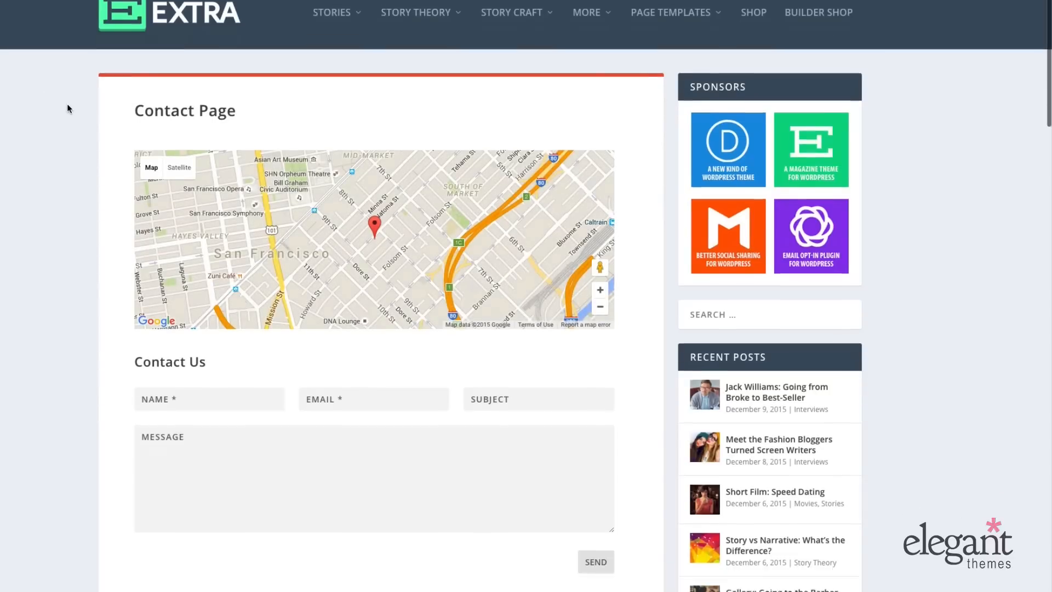
# Scroll the front-end Contact Page showing its map and contact form
pyautogui.scroll(-3)
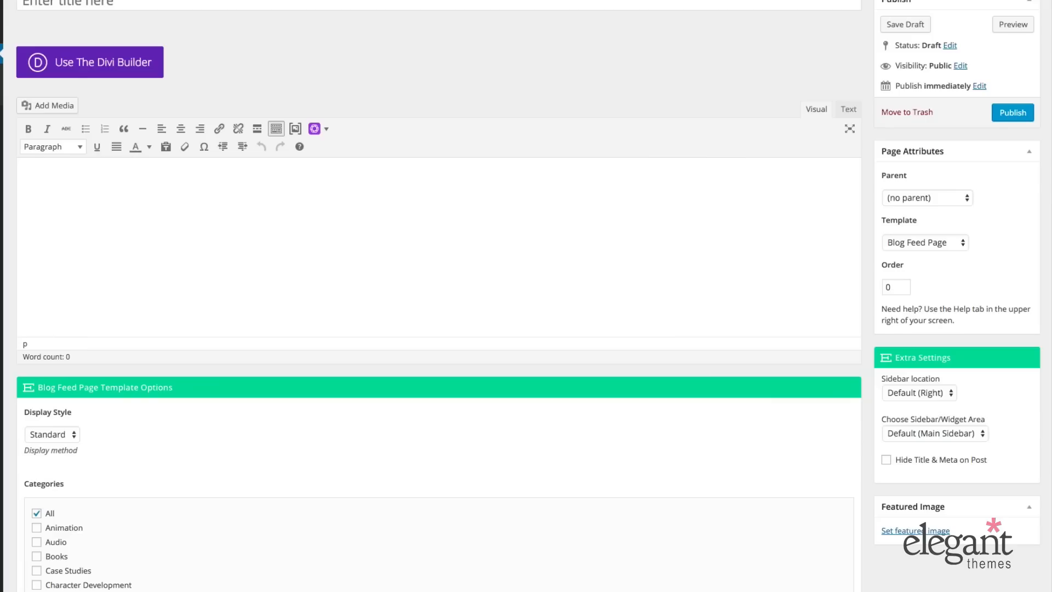
# Keep the default main sidebar and switch the page template to Contact Page
pyautogui.click(933, 432)
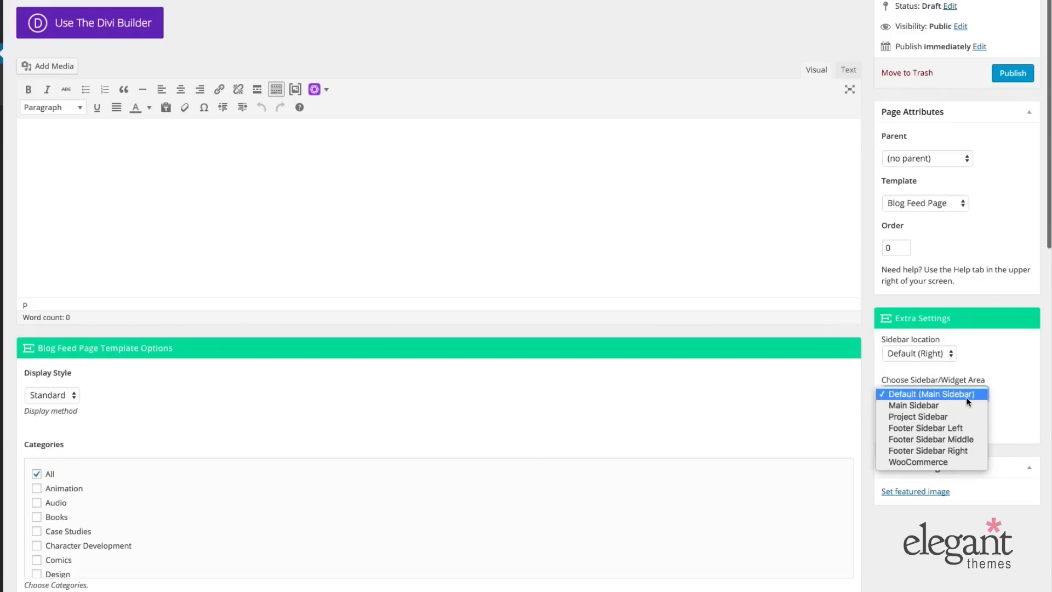
pyautogui.click(931, 393)
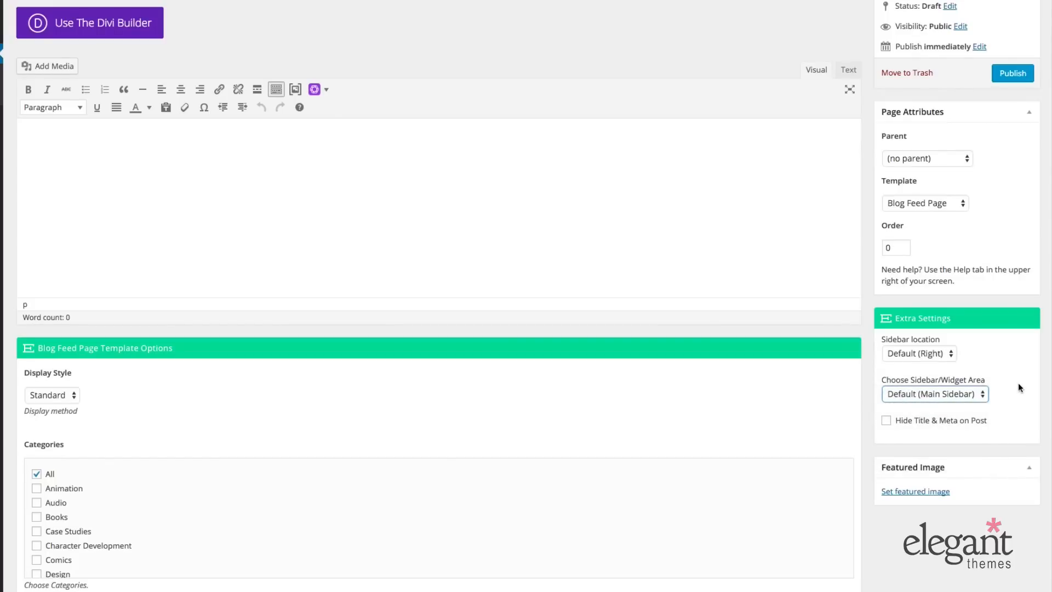
pyautogui.click(925, 203)
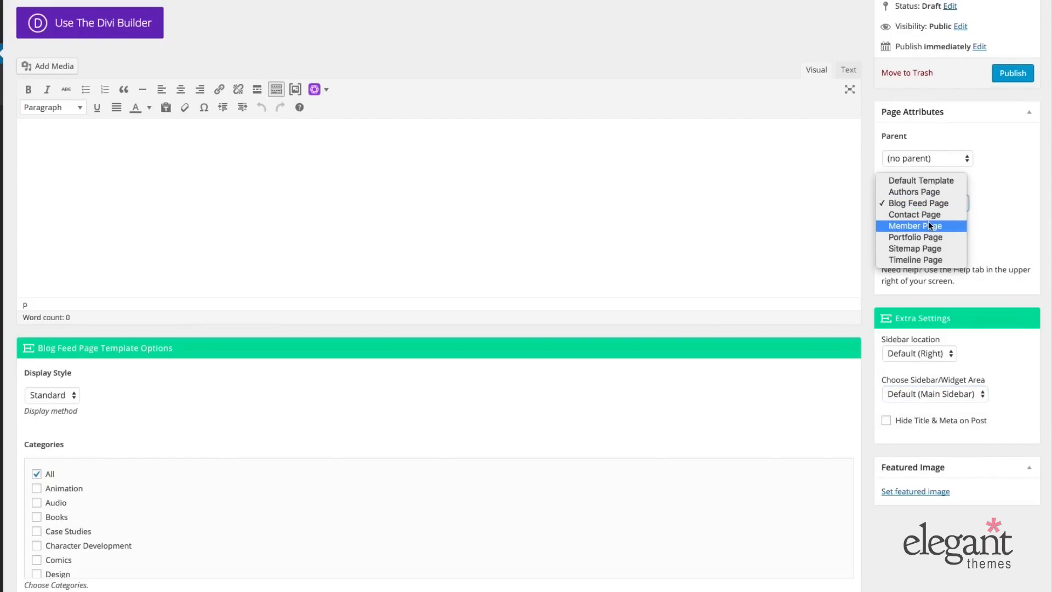
pyautogui.click(913, 214)
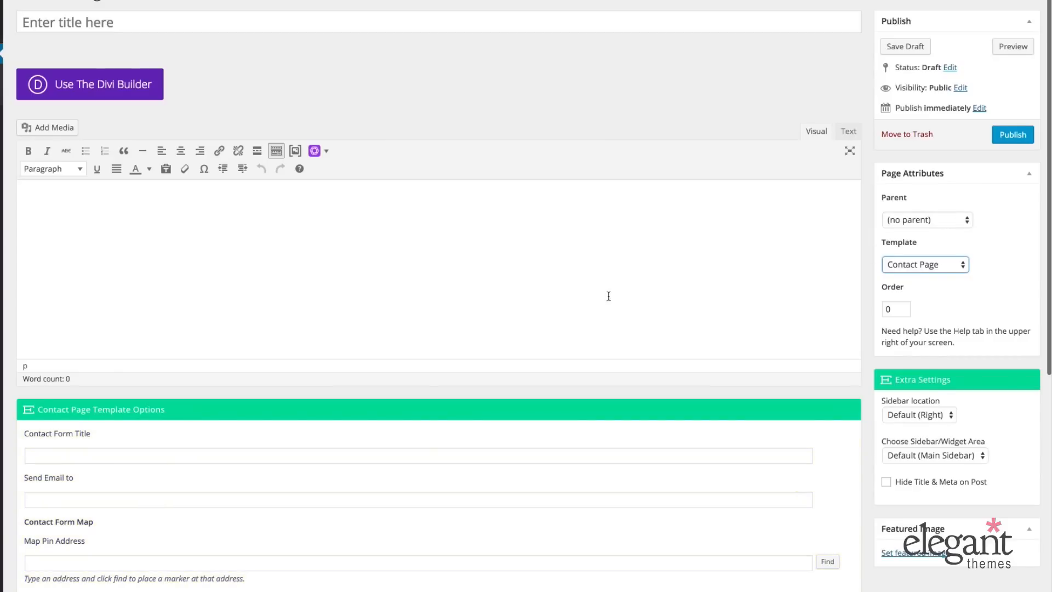
# Review the Contact Page options: form title, recipient email and map pin address fields
pyautogui.scroll(-3)
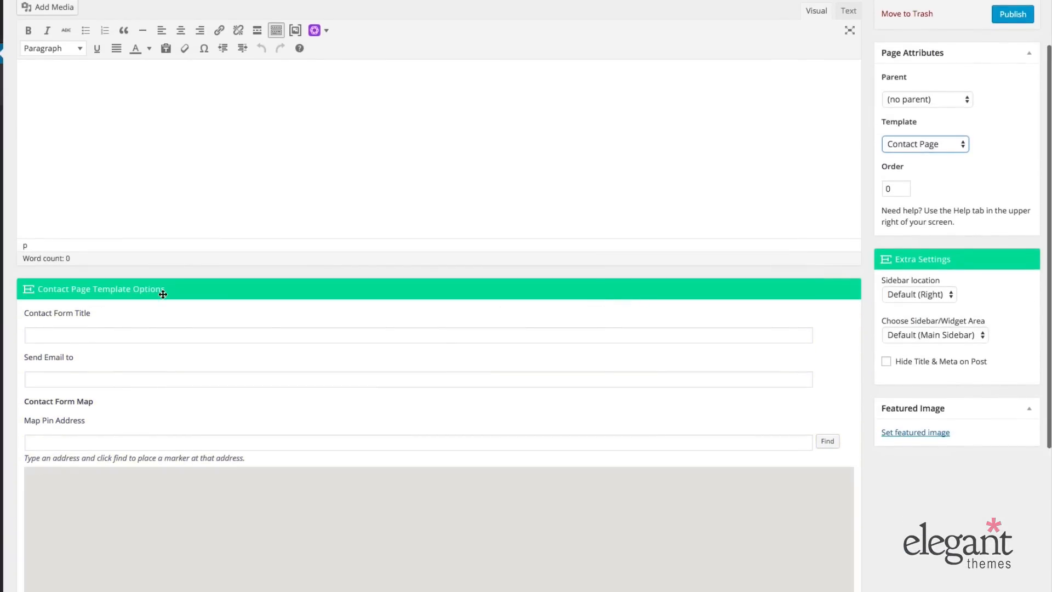
pyautogui.scroll(-3)
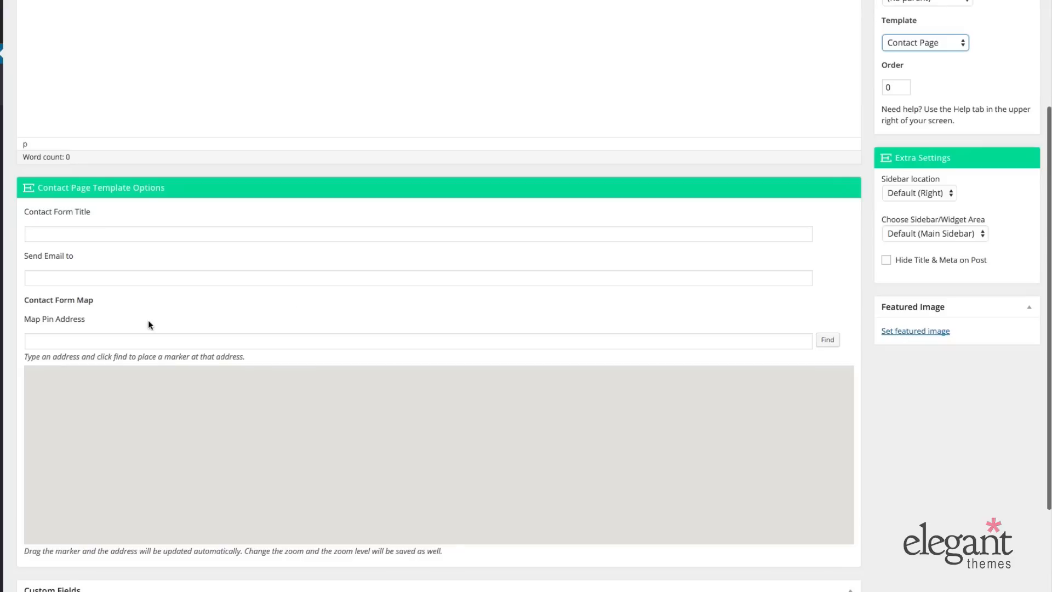
pyautogui.click(402, 341)
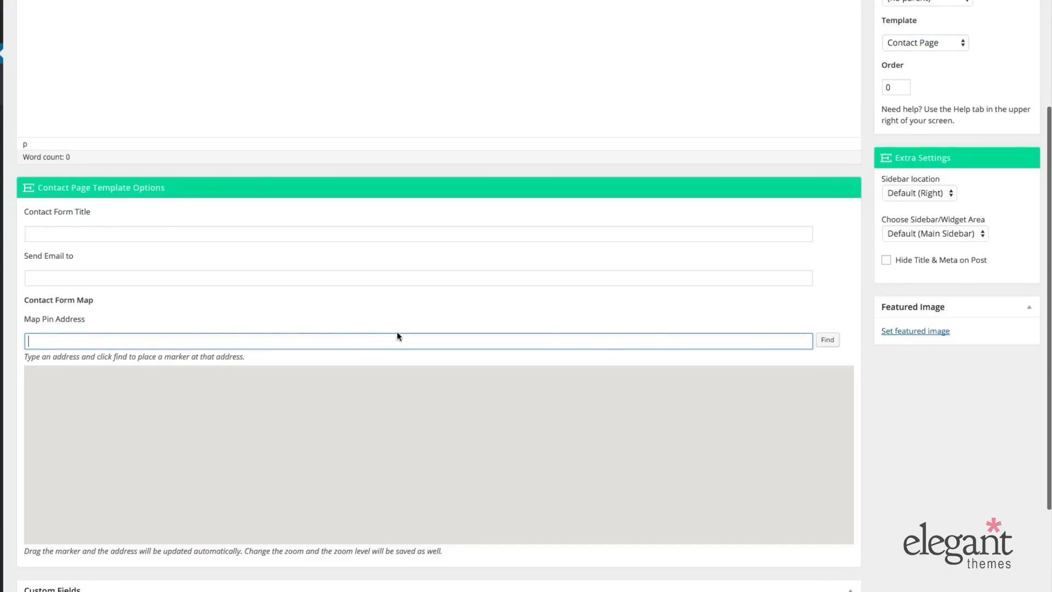
pyautogui.moveTo(43, 215)
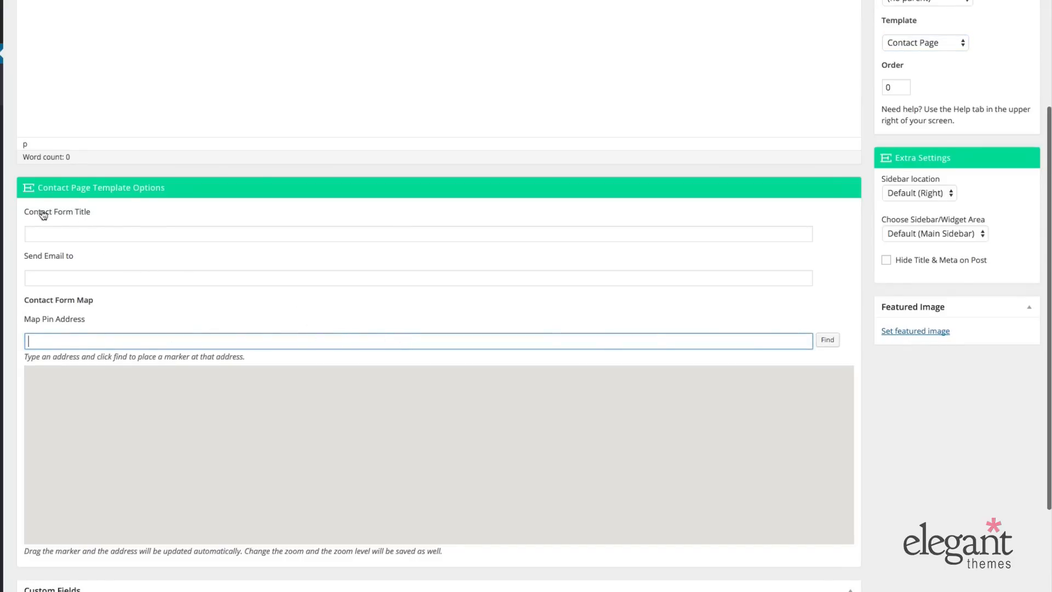
pyautogui.click(417, 277)
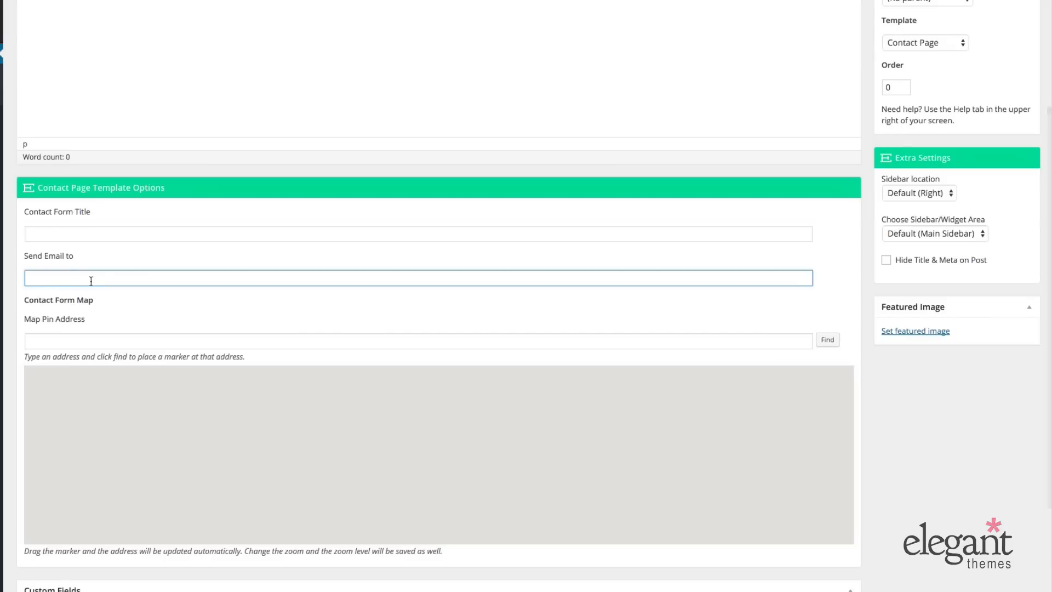
pyautogui.scroll(-3)
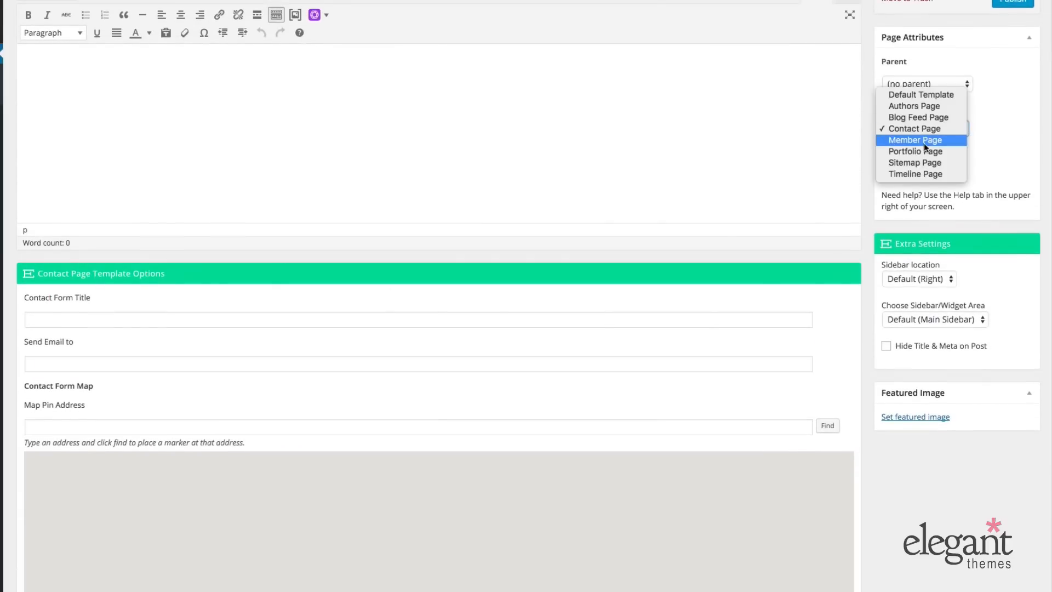
# Switch the page template to Member Page
pyautogui.click(914, 139)
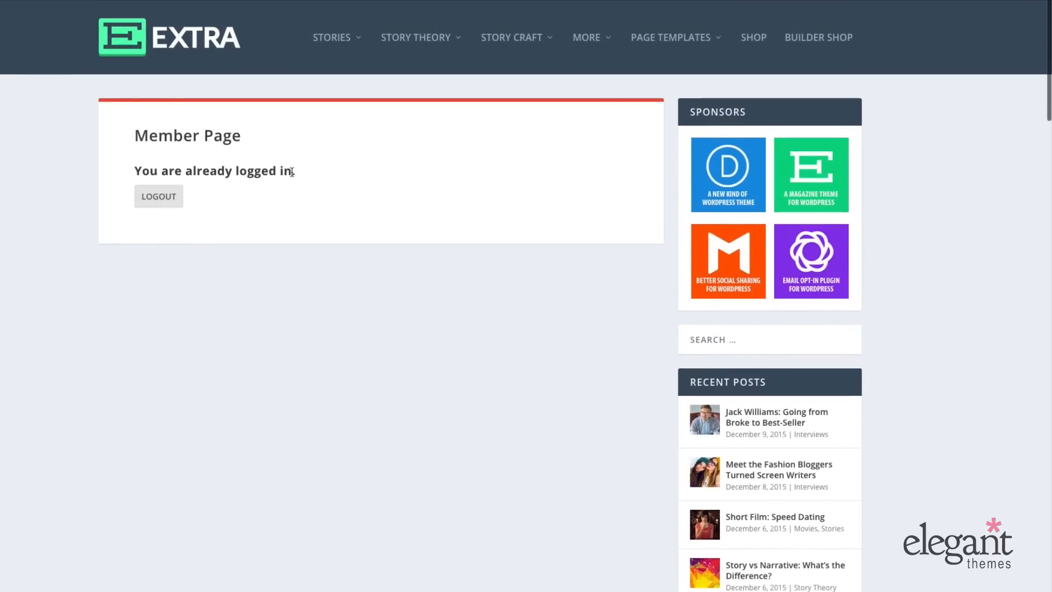
pyautogui.moveTo(218, 154)
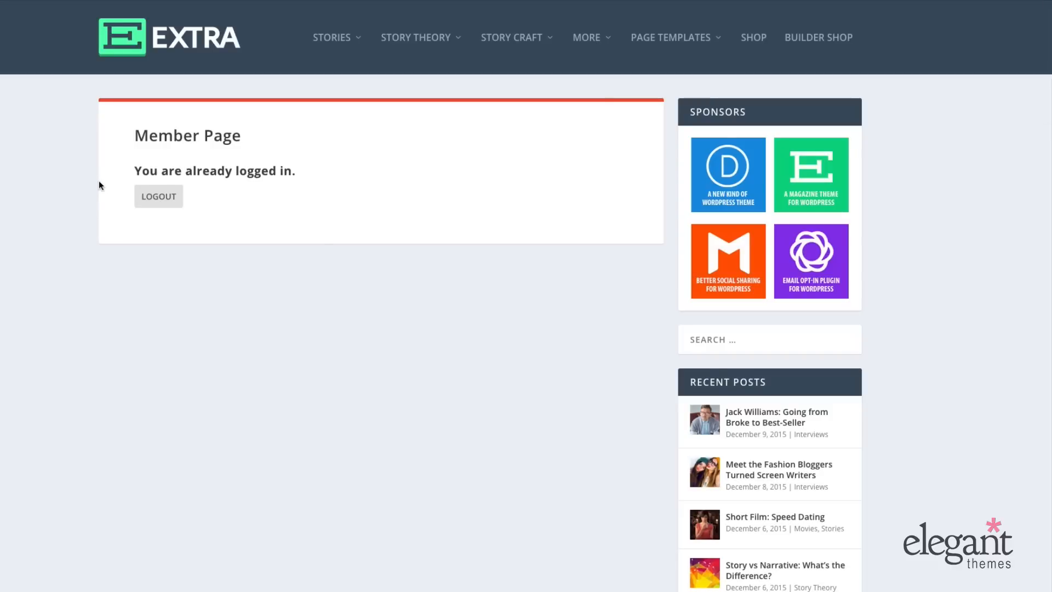
pyautogui.moveTo(123, 186)
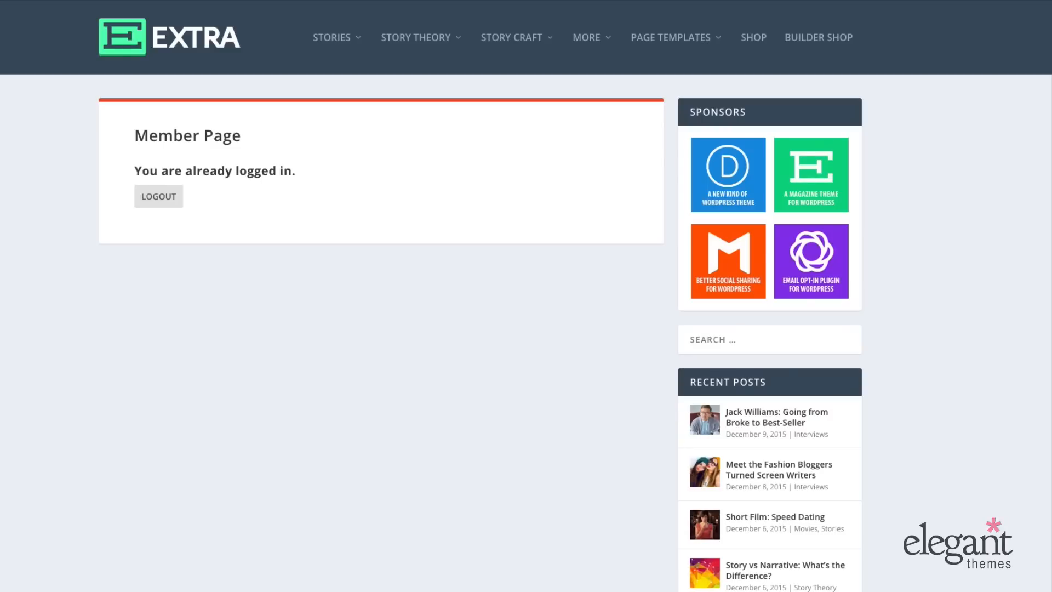
# Log out to show the member login form and enter username 'nathan'
pyautogui.click(158, 196)
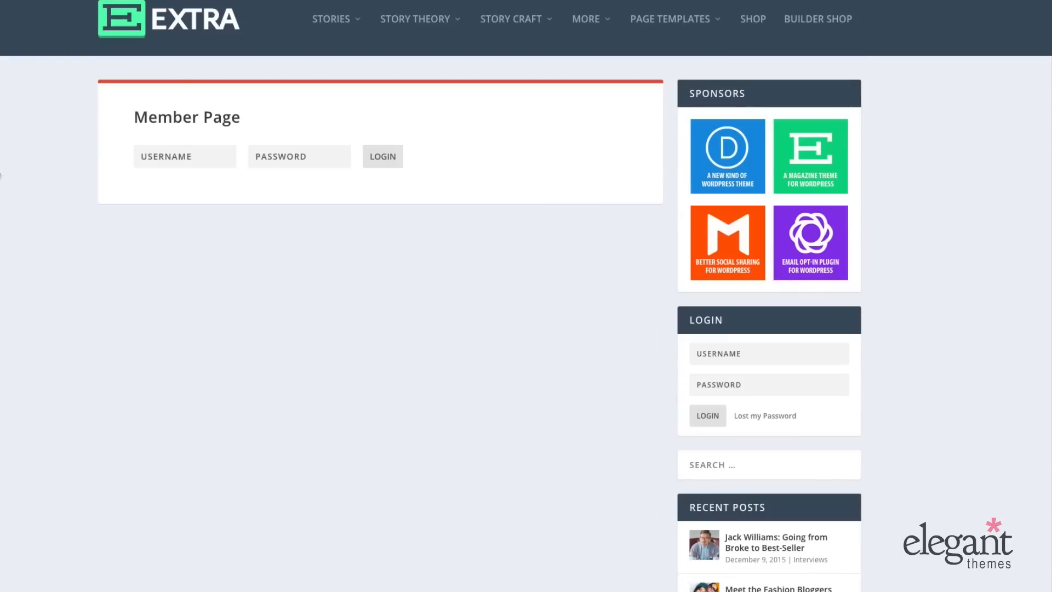
pyautogui.write('nathan')
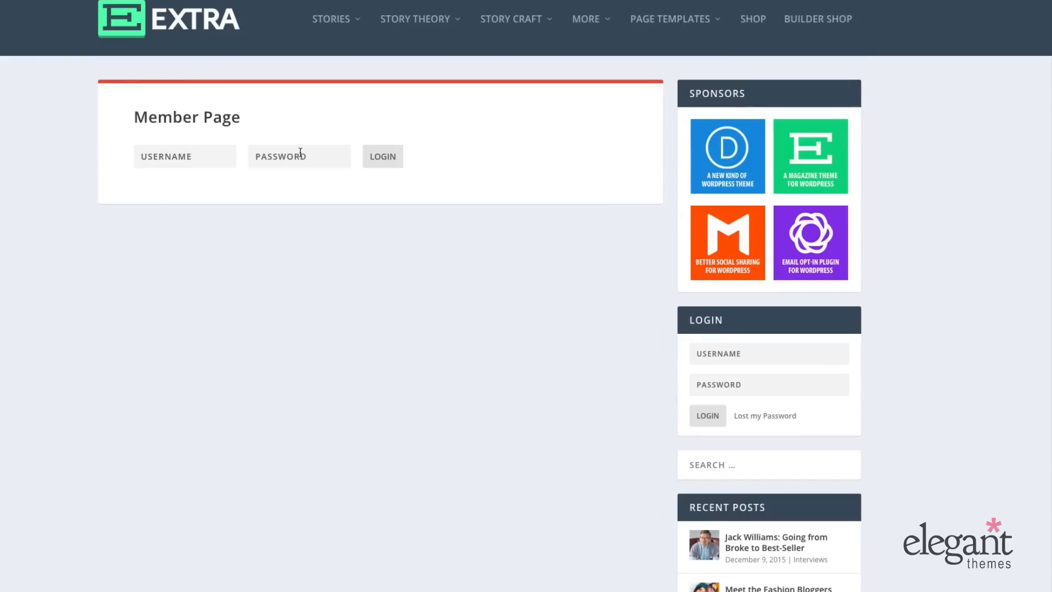
pyautogui.click(382, 156)
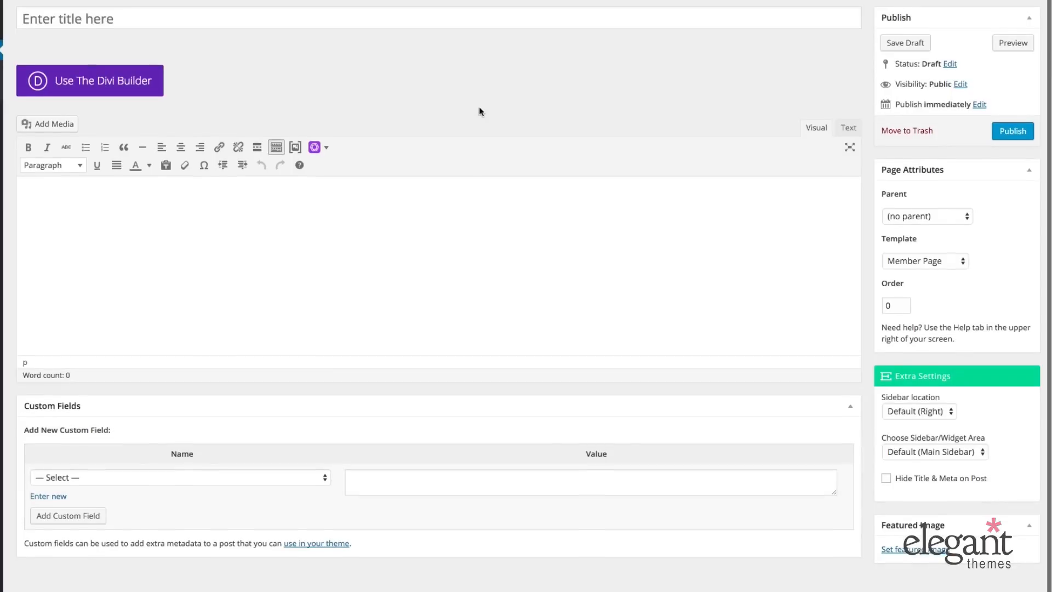
# Switch the page template to Portfolio Page and reveal its project category and title options
pyautogui.click(924, 260)
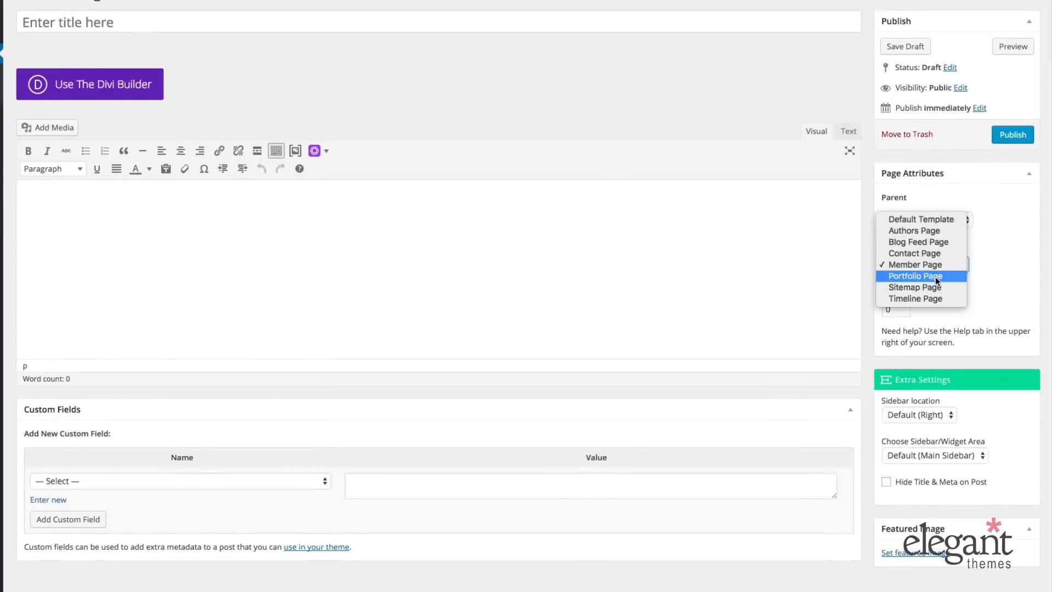
pyautogui.click(913, 276)
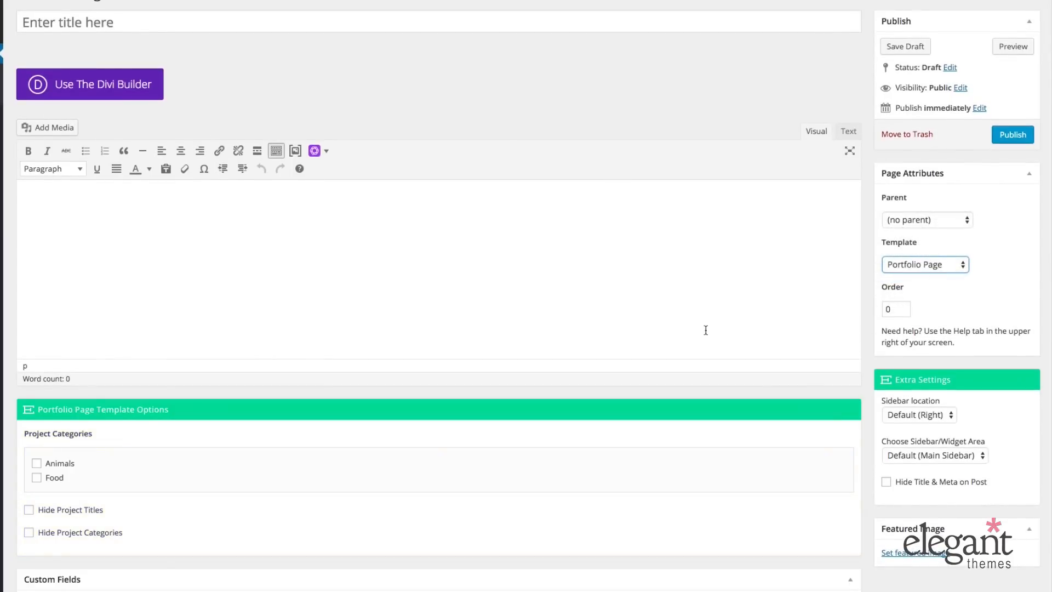
pyautogui.scroll(-3)
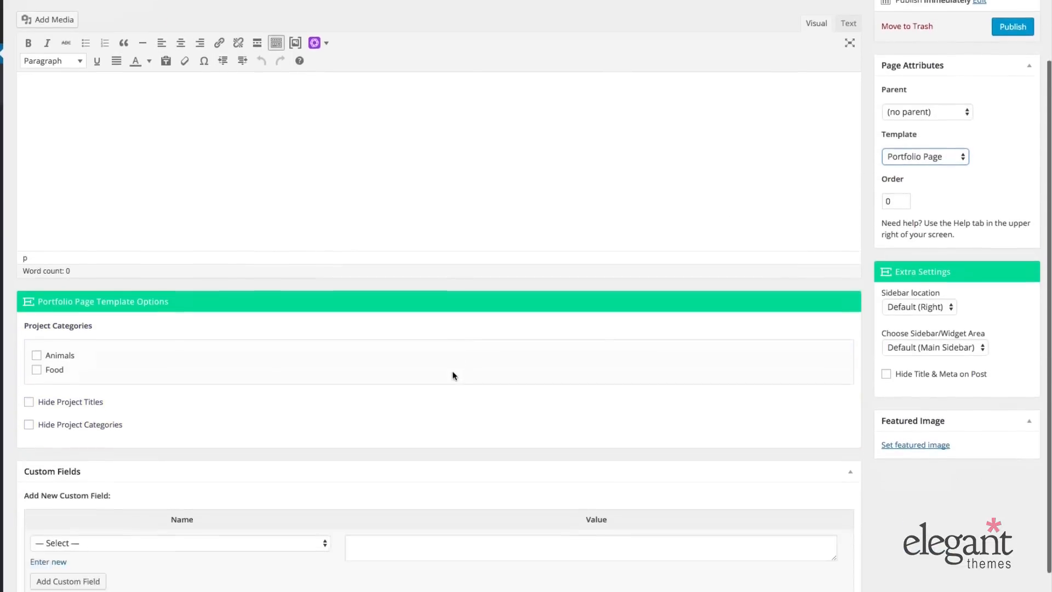
pyautogui.scroll(-3)
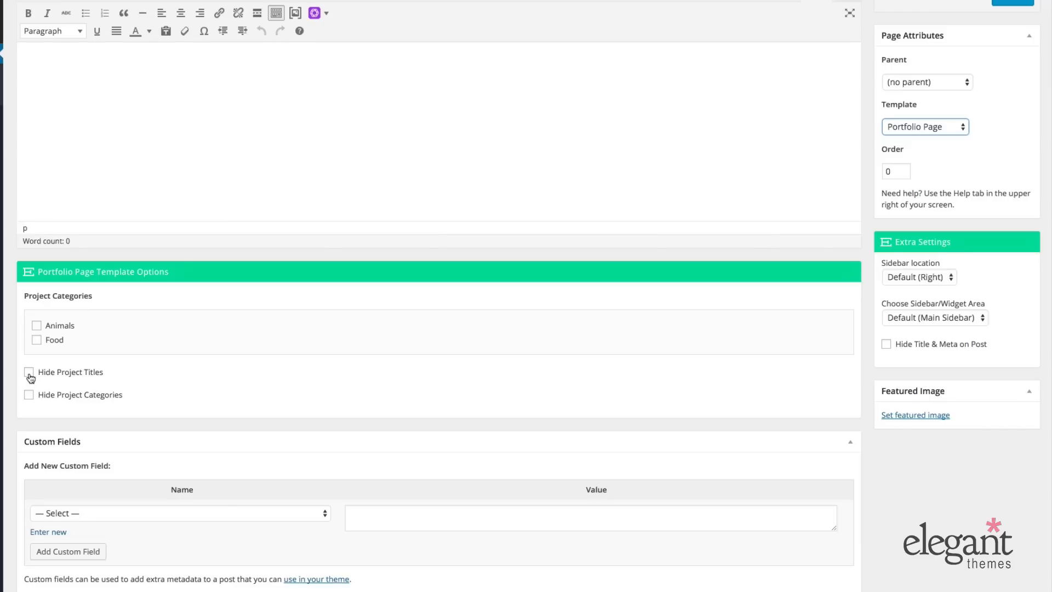
pyautogui.moveTo(72, 405)
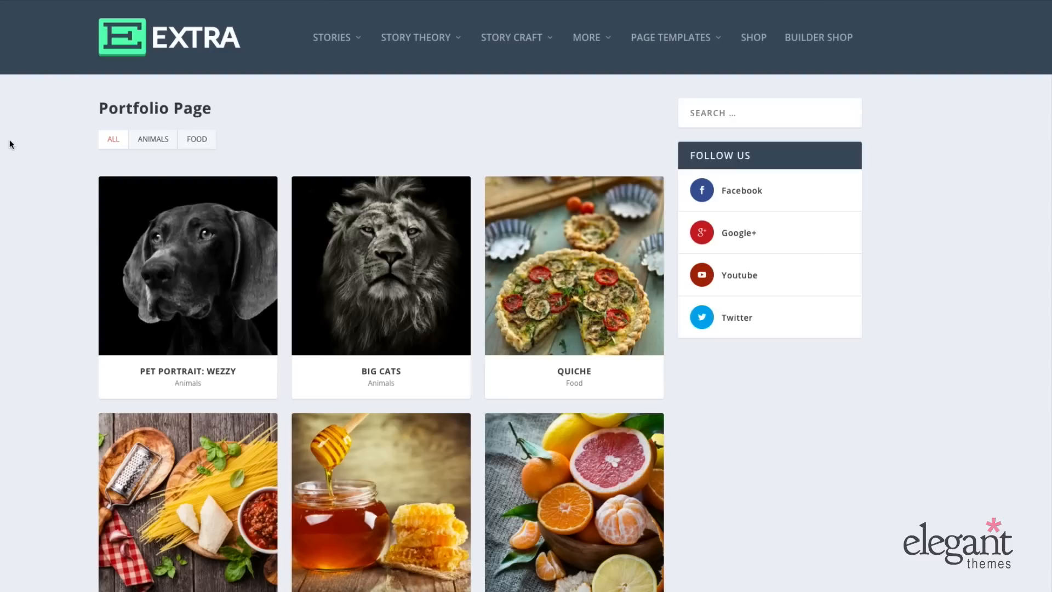
# Scroll the live Portfolio Page grid of Animals and Food projects
pyautogui.scroll(-3)
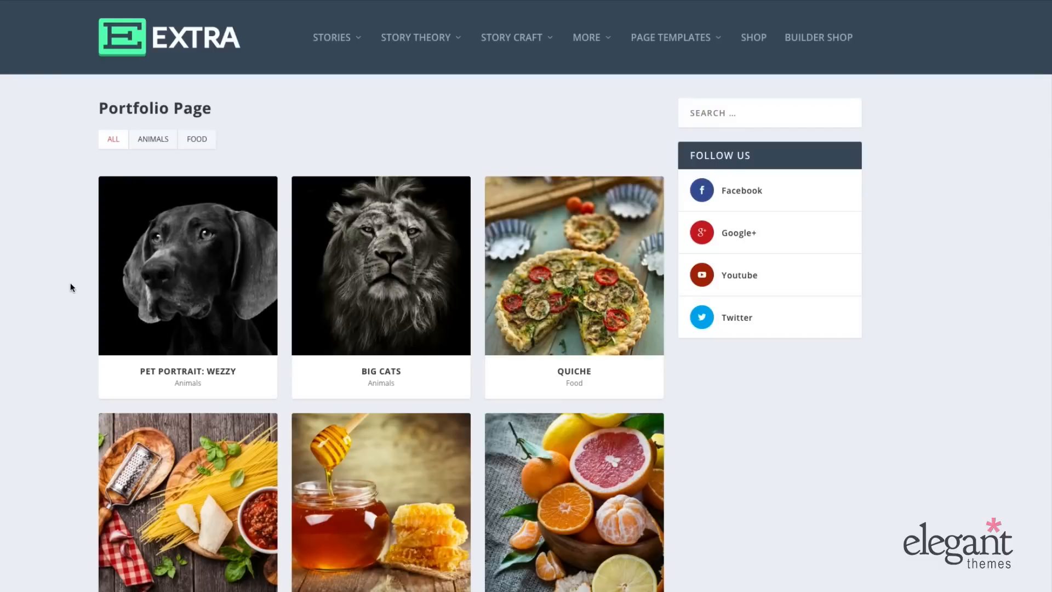
pyautogui.scroll(-3)
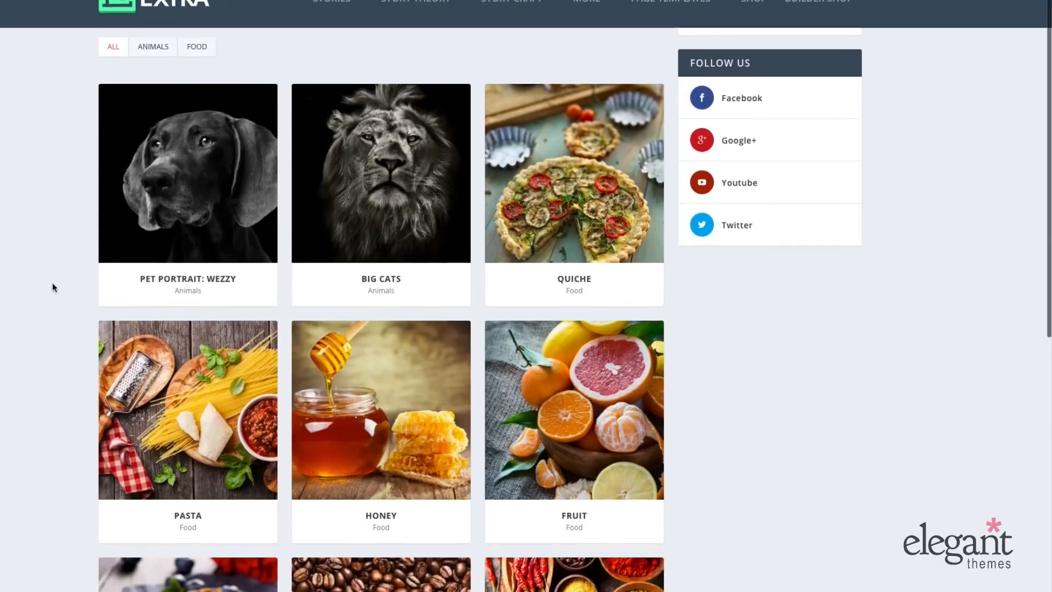
pyautogui.scroll(-3)
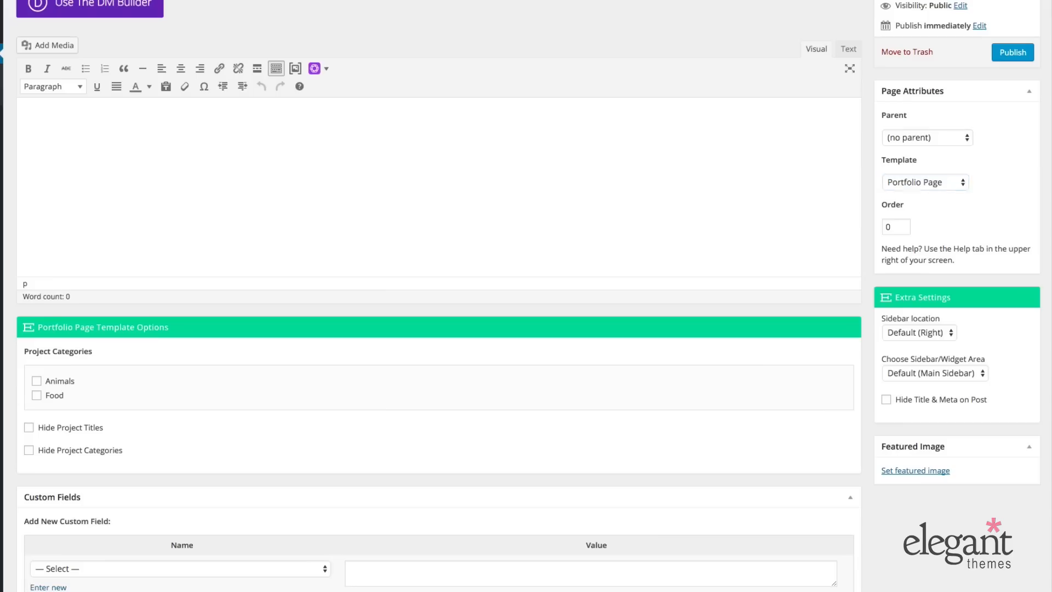
# Switch the page template to Sitemap Page and scroll through its section toggles and recent posts limit
pyautogui.click(924, 181)
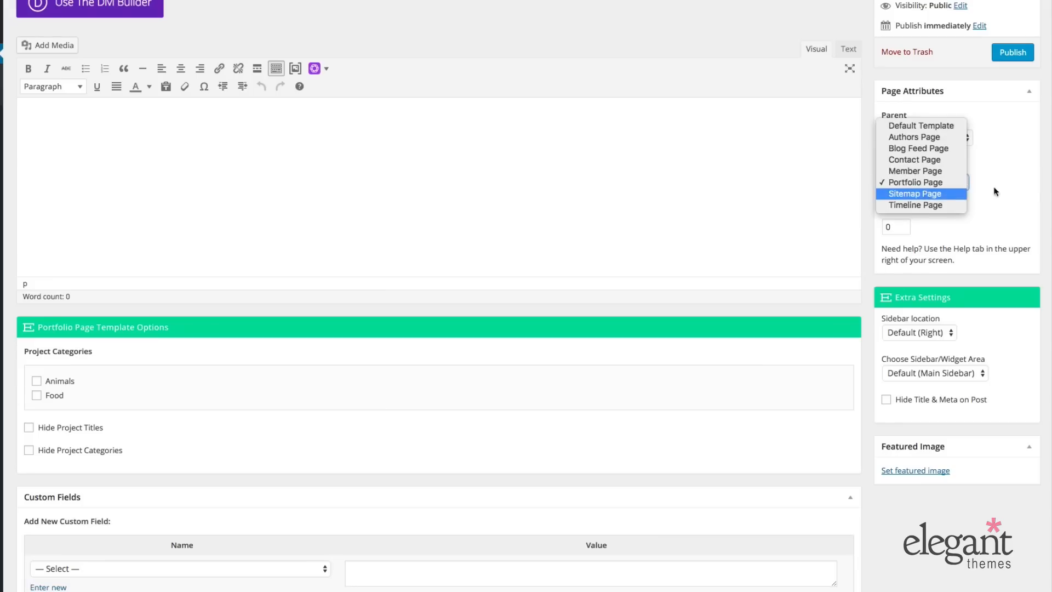
pyautogui.click(913, 192)
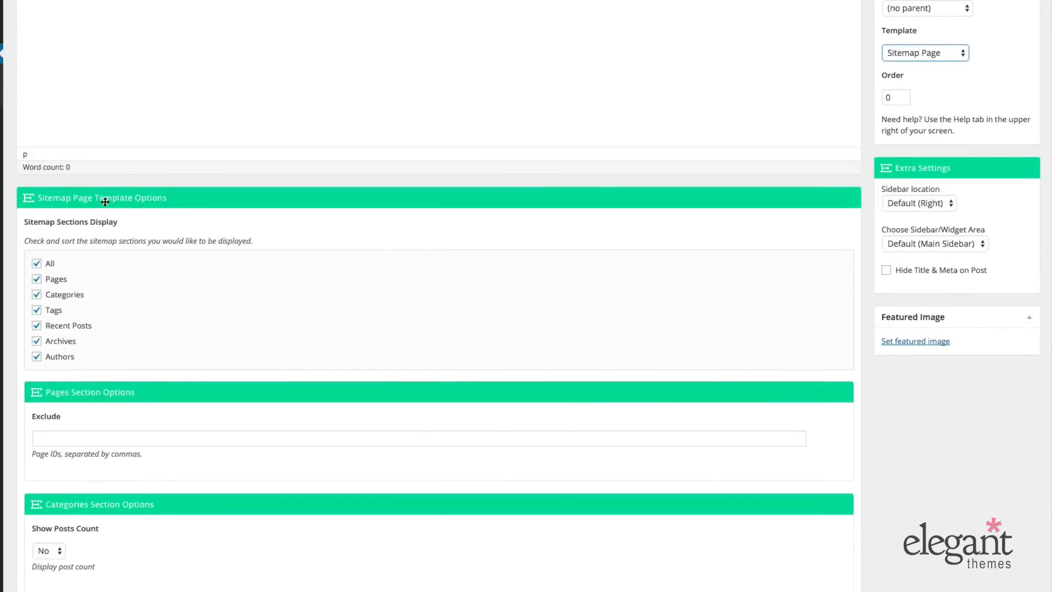
pyautogui.moveTo(200, 203)
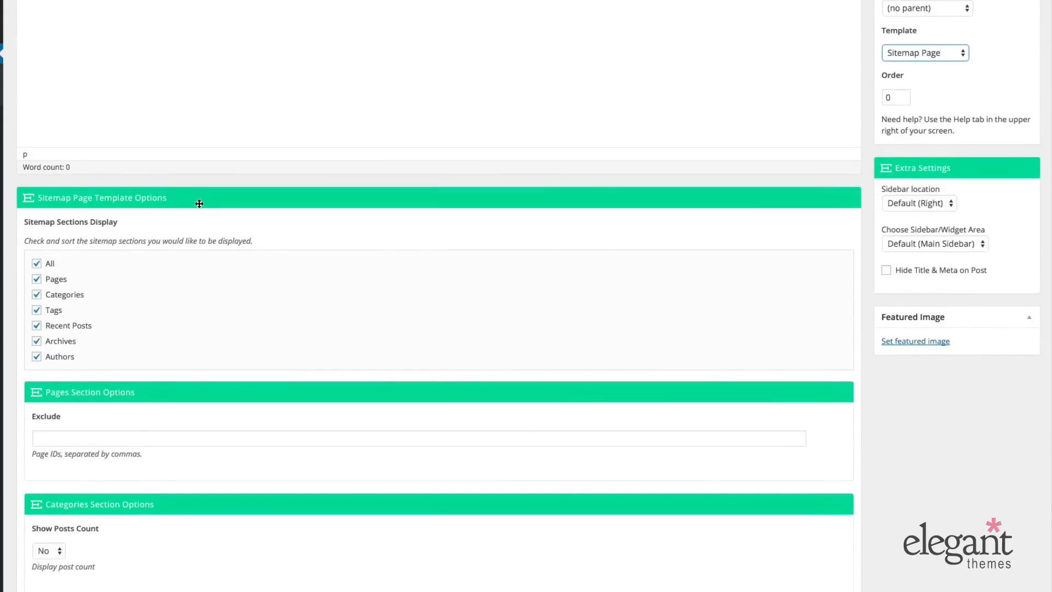
pyautogui.scroll(-3)
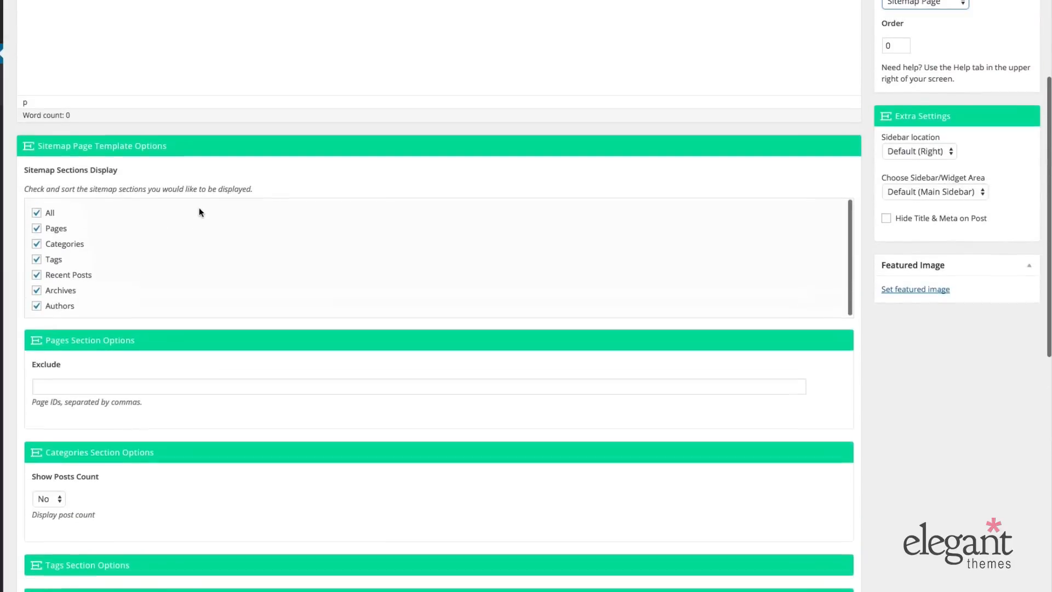
pyautogui.scroll(-3)
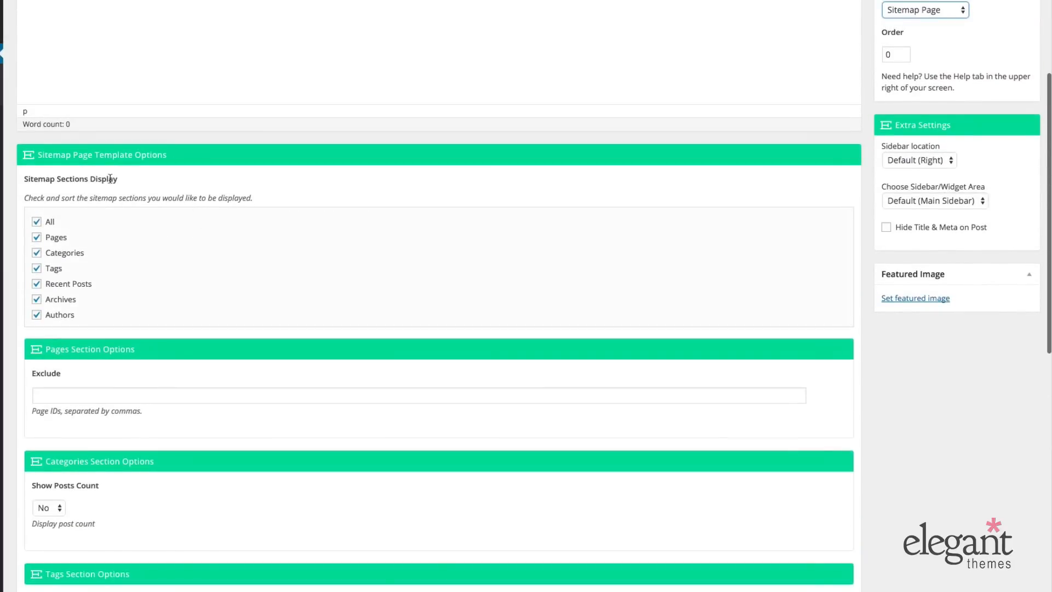
pyautogui.scroll(-3)
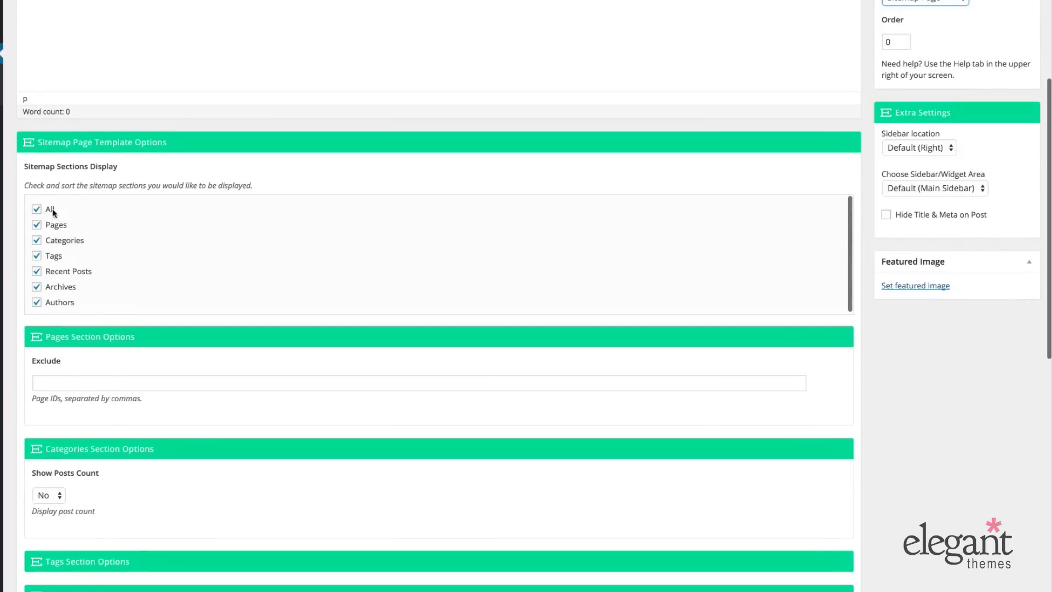
pyautogui.moveTo(75, 248)
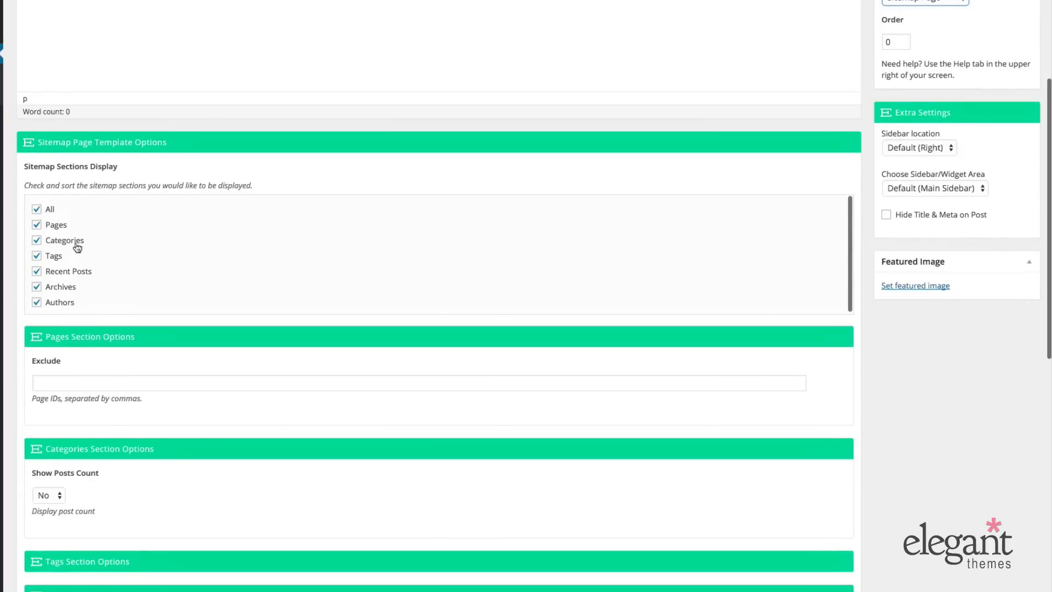
pyautogui.moveTo(70, 291)
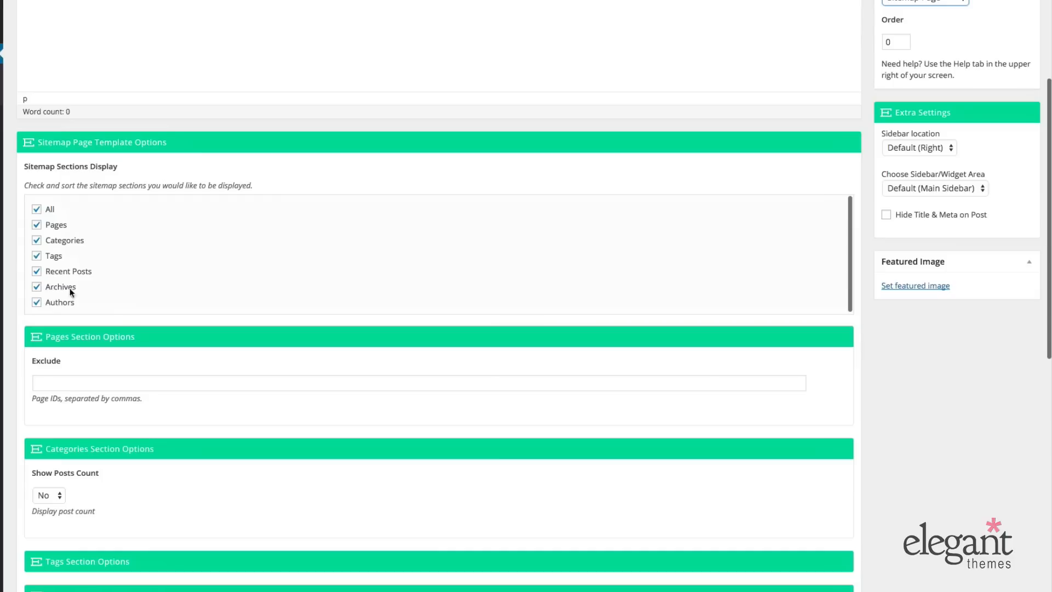
pyautogui.scroll(-3)
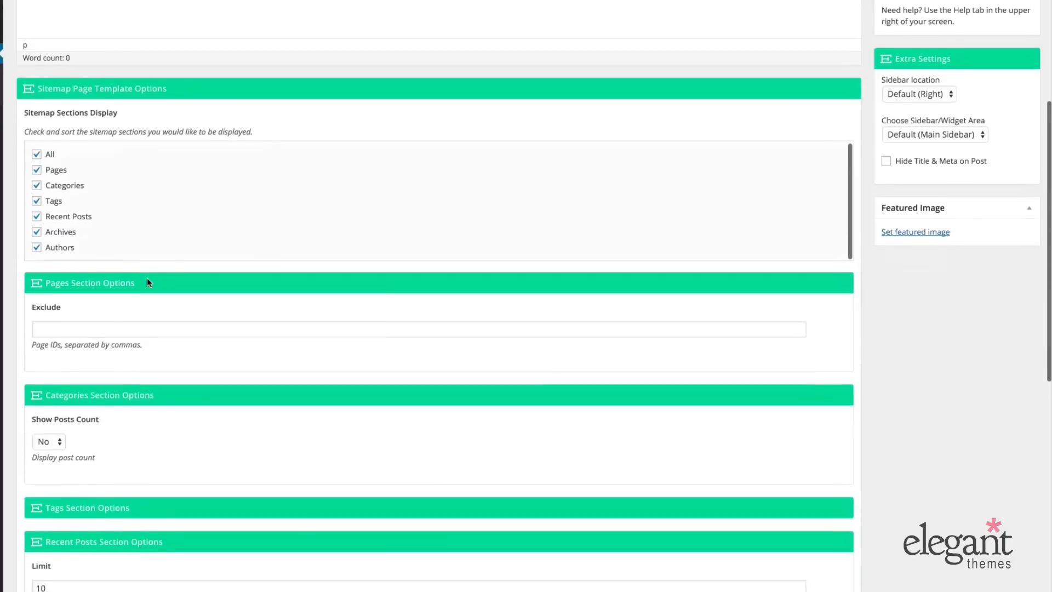
pyautogui.scroll(-3)
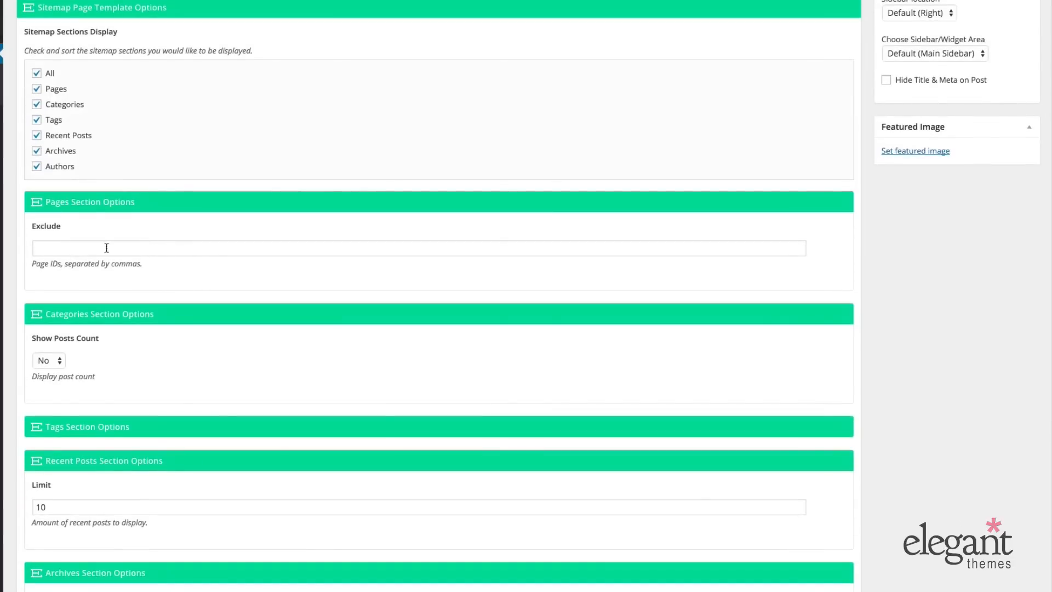
pyautogui.scroll(-3)
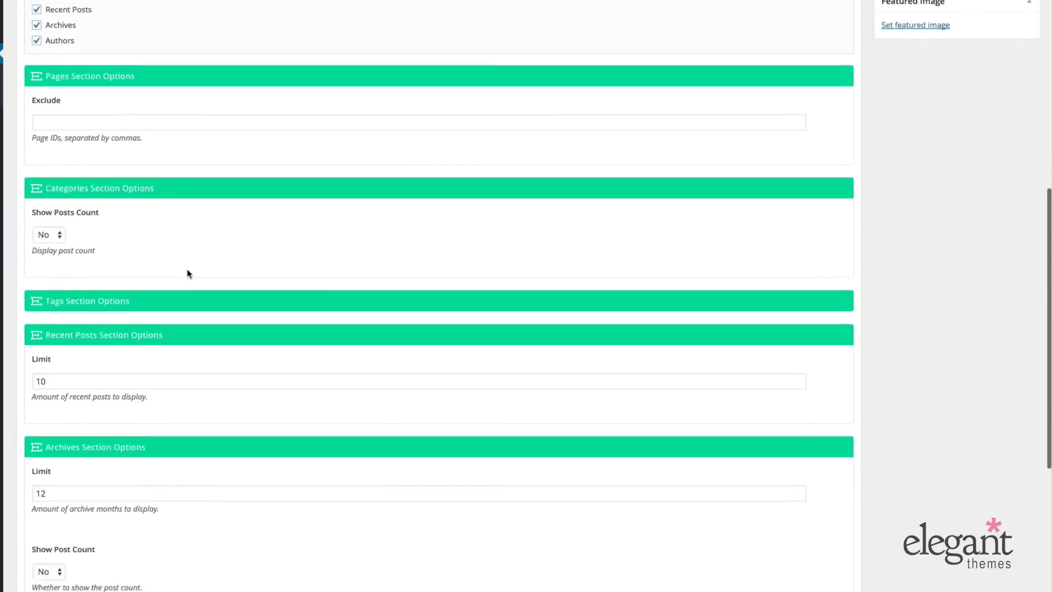
pyautogui.scroll(-3)
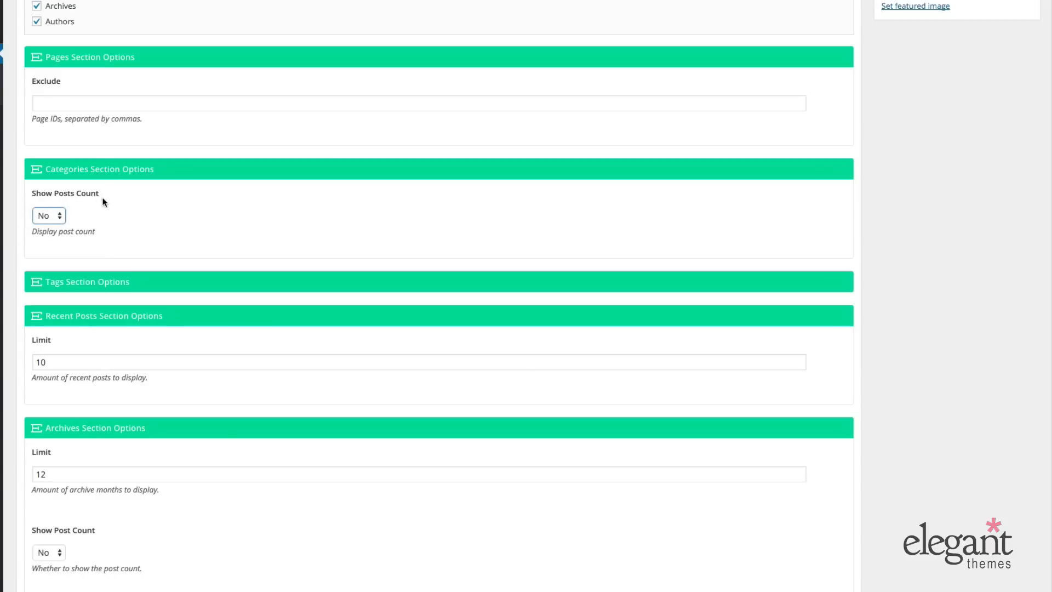
# Toggle the categories Show Post Count to Yes and back to No, then continue through the sections
pyautogui.click(49, 216)
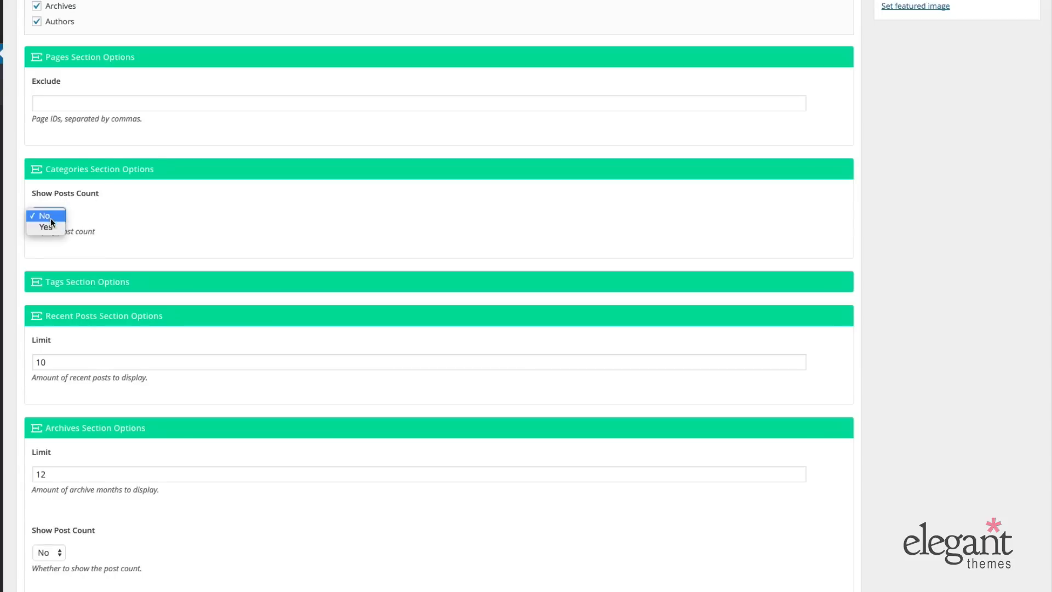
pyautogui.click(45, 226)
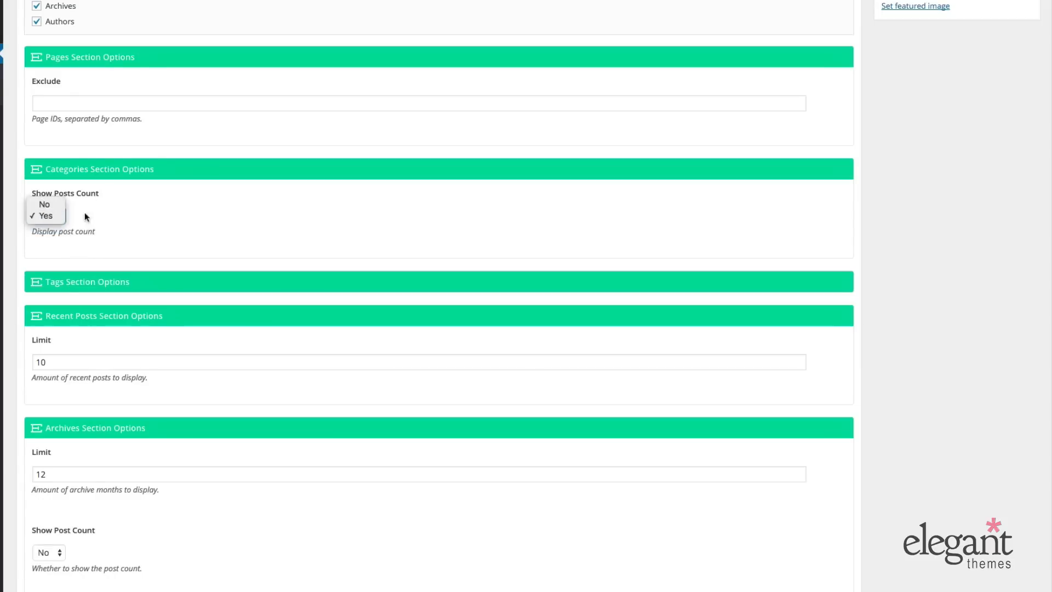
pyautogui.click(43, 204)
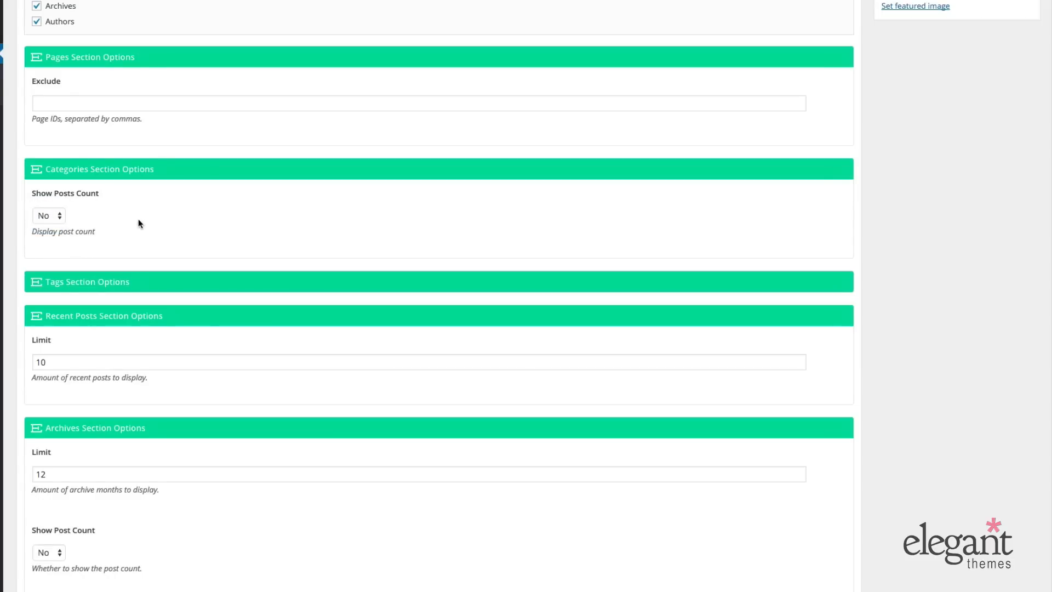
pyautogui.moveTo(144, 249)
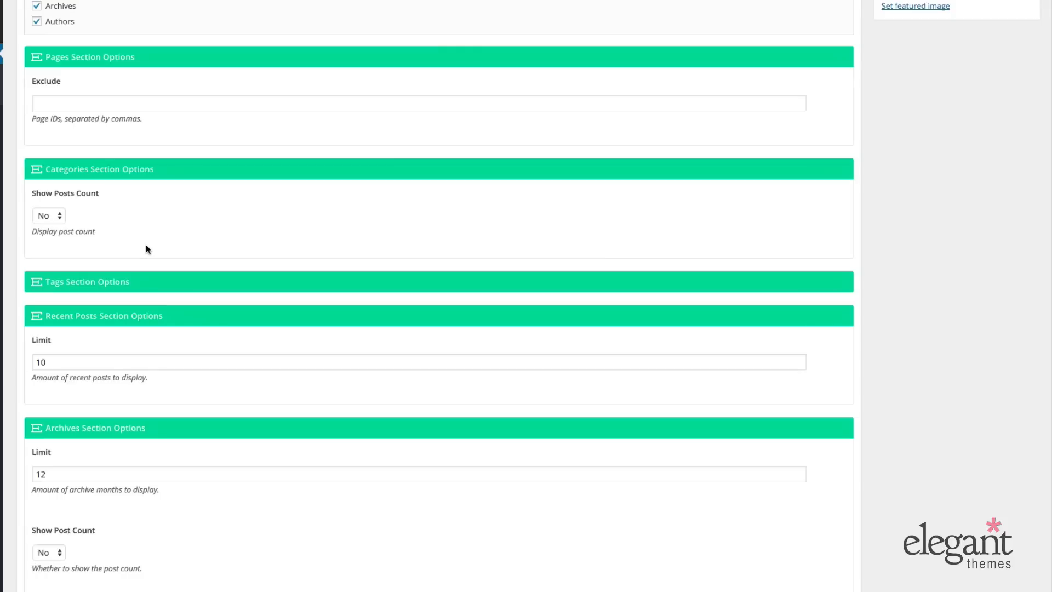
pyautogui.moveTo(47, 197)
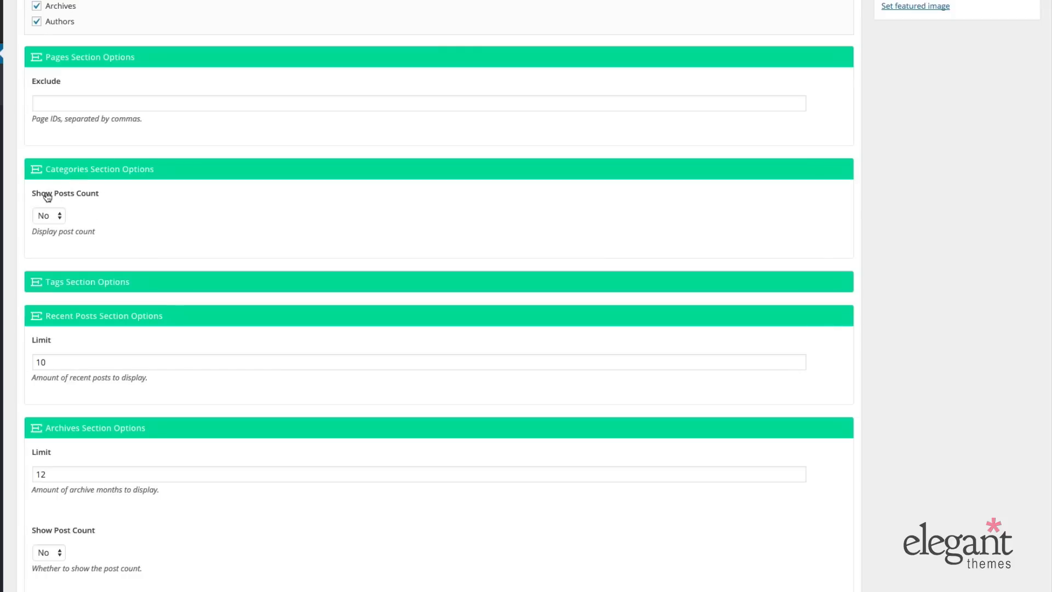
pyautogui.scroll(-3)
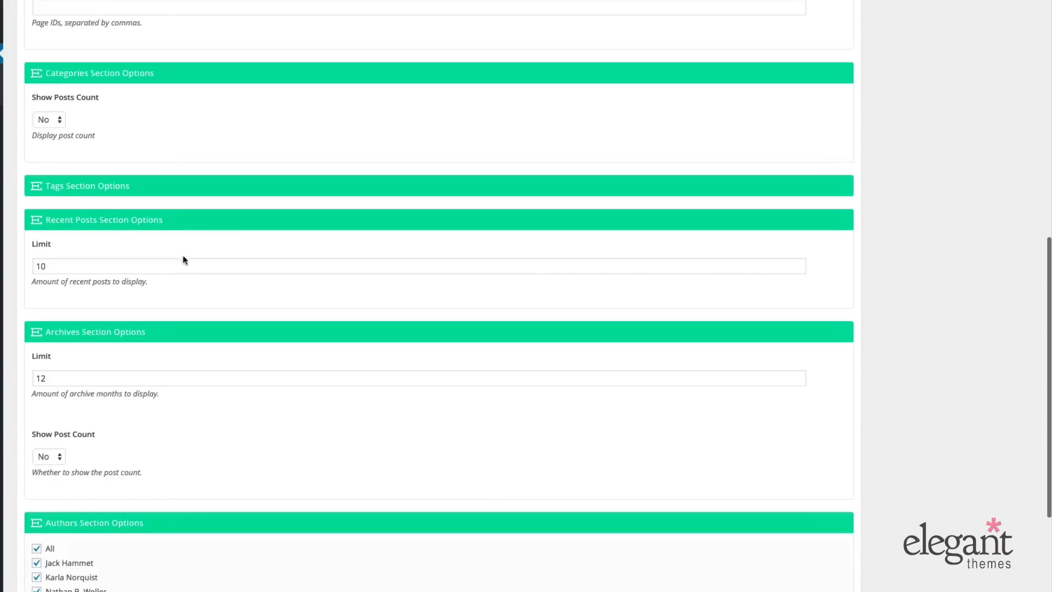
pyautogui.scroll(-3)
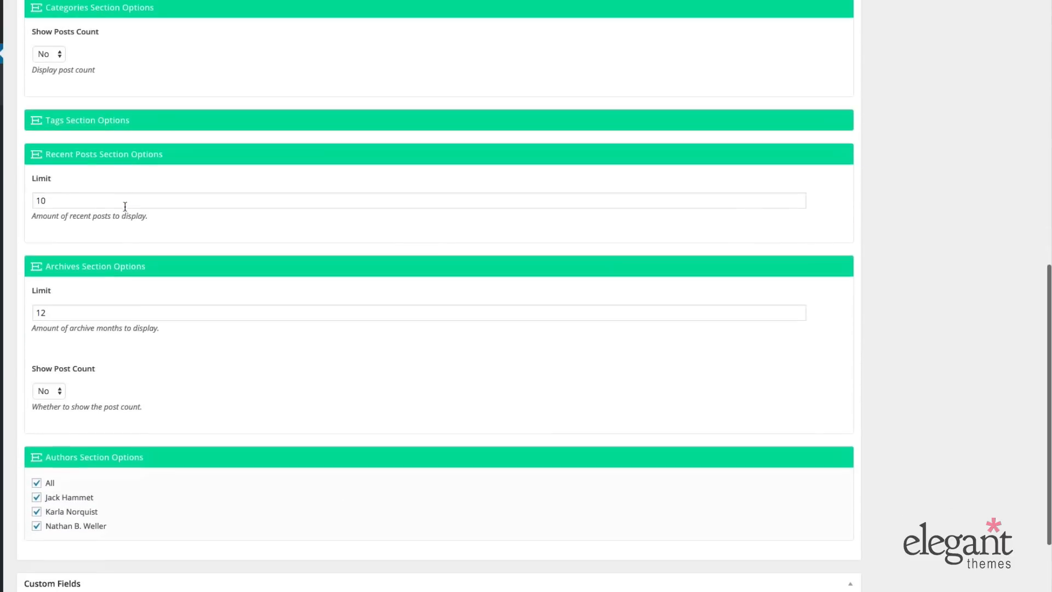
pyautogui.moveTo(130, 213)
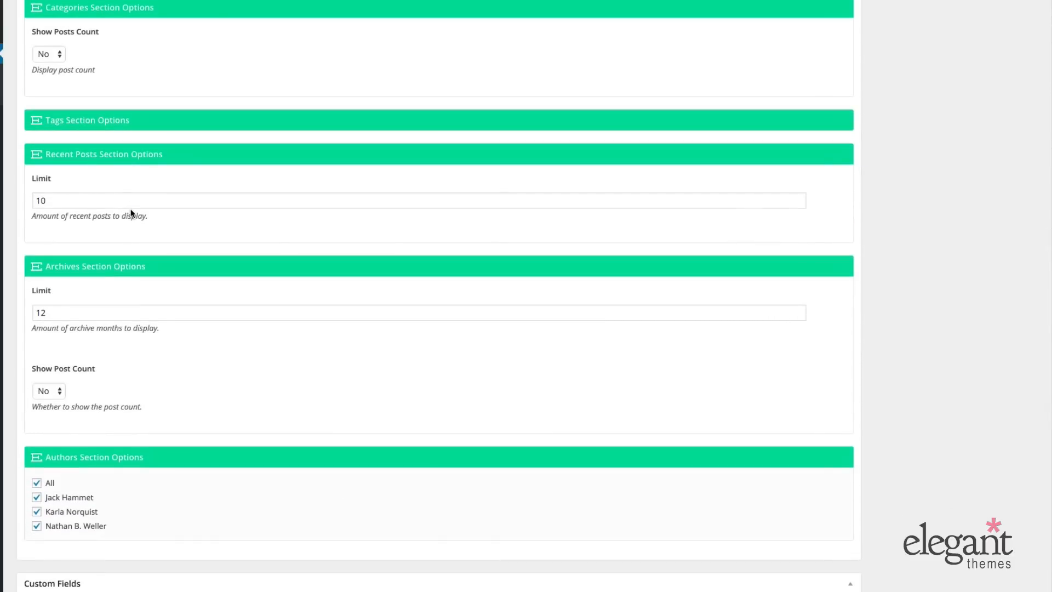
pyautogui.moveTo(118, 190)
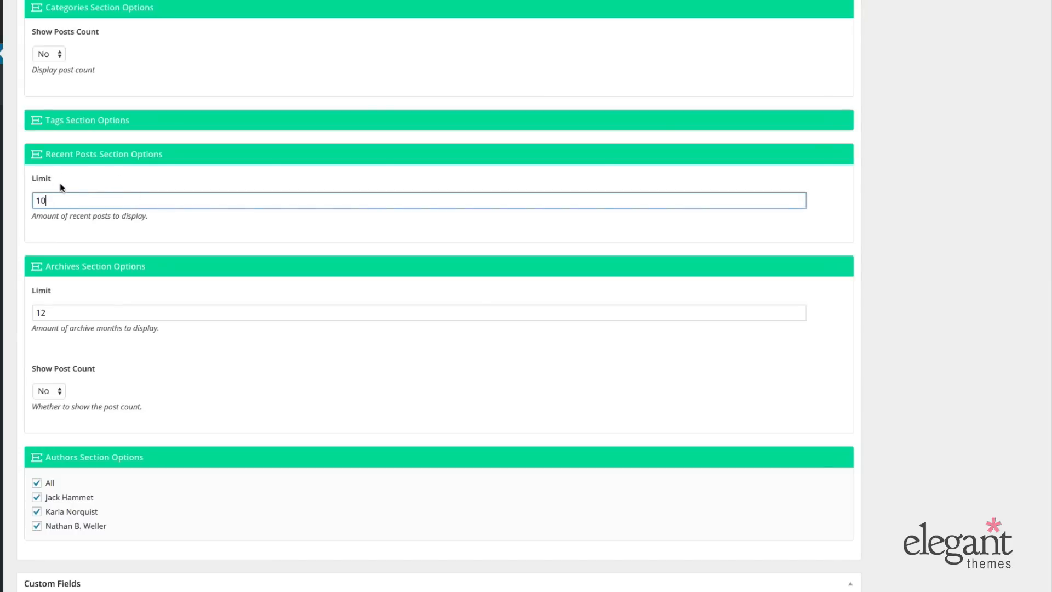
pyautogui.scroll(-3)
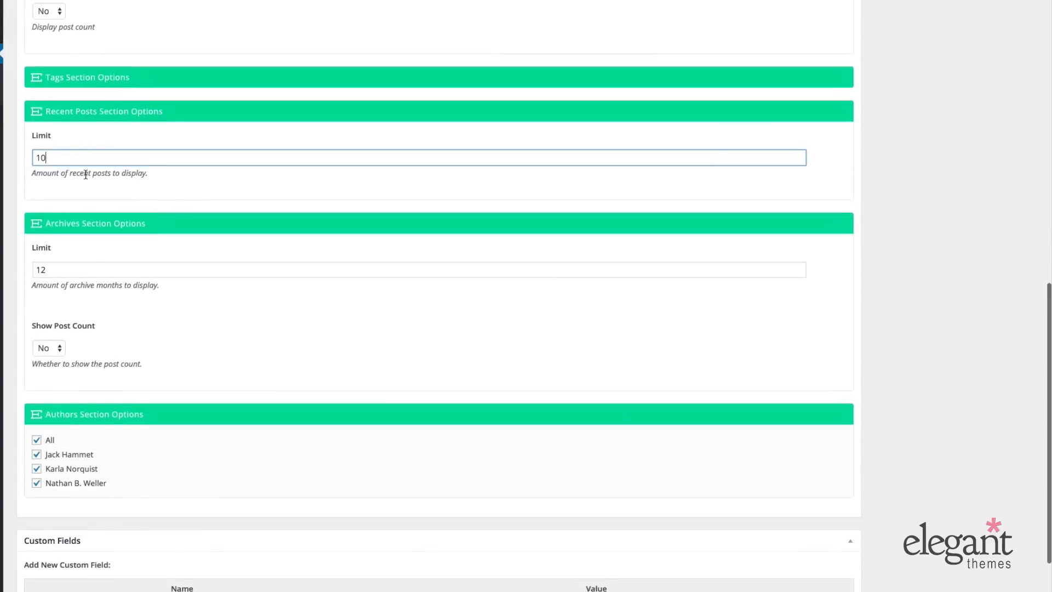
pyautogui.scroll(-3)
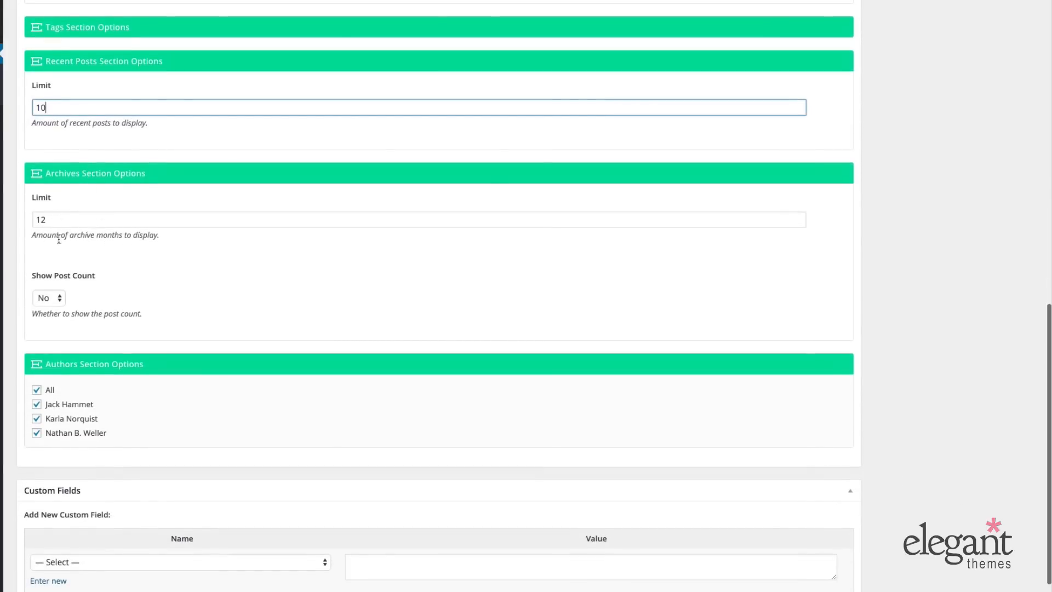
pyautogui.moveTo(150, 243)
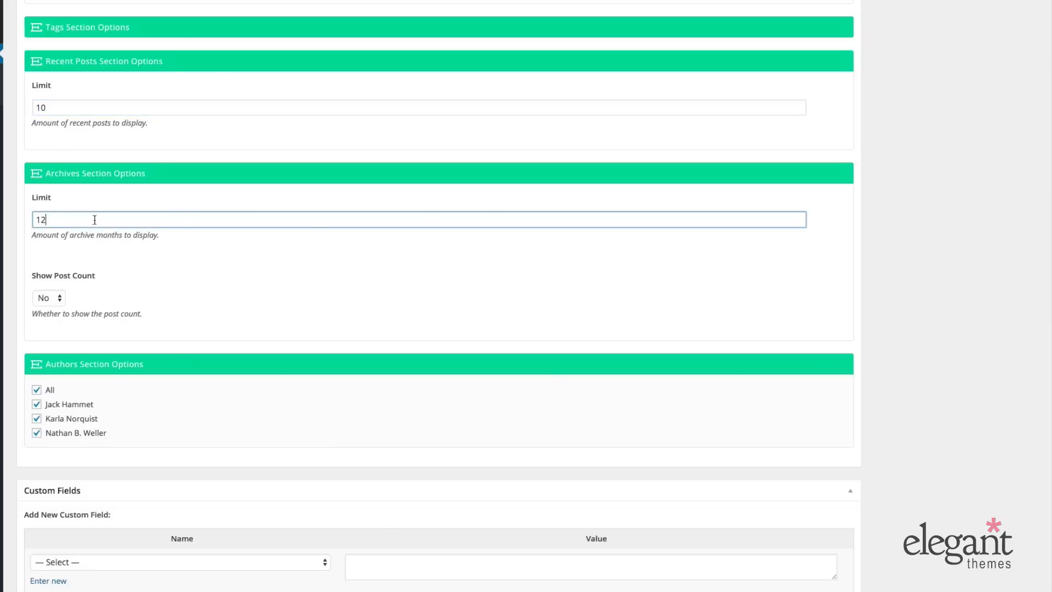
# Check the archives month limit of 12, its post count choices and the authors checkboxes
pyautogui.scroll(-3)
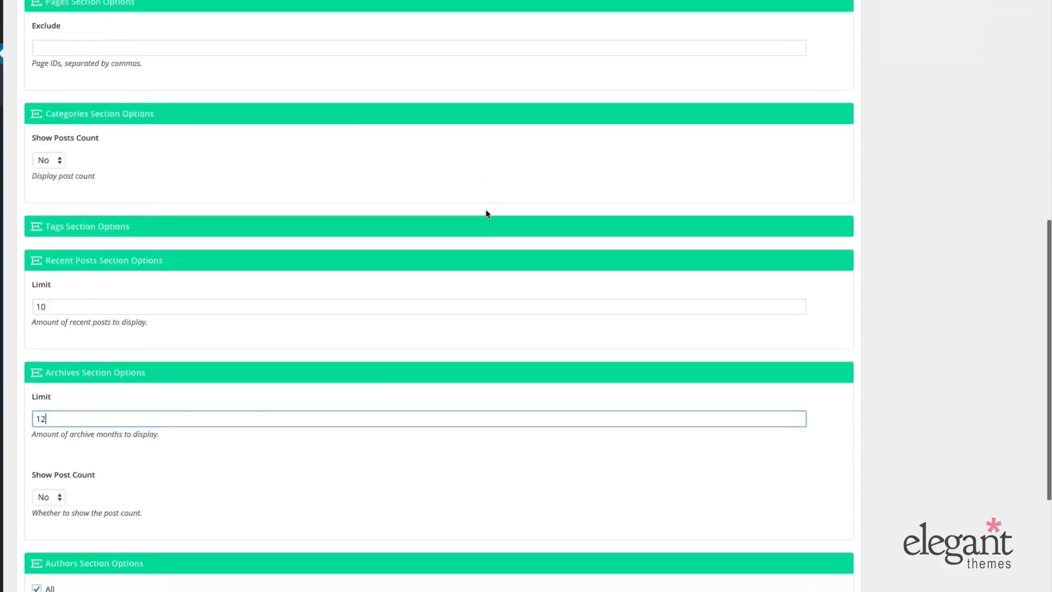
pyautogui.scroll(-3)
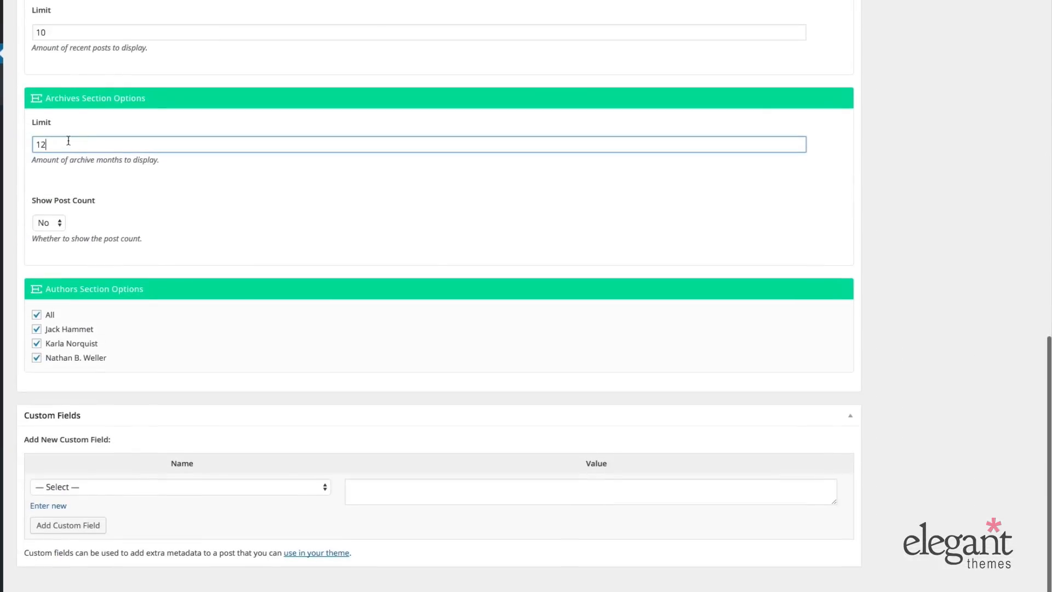
pyautogui.click(48, 222)
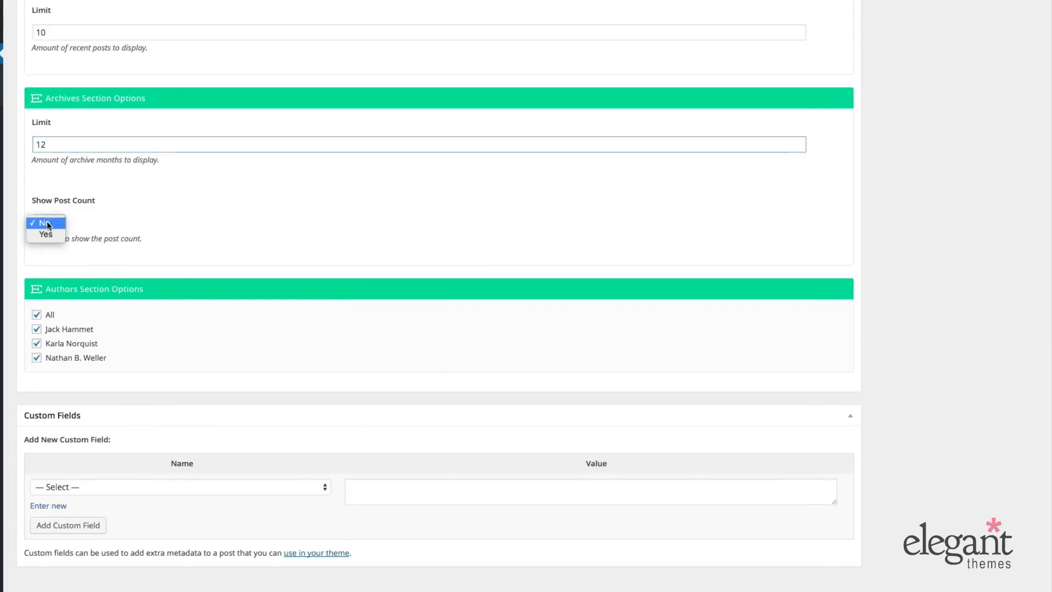
pyautogui.click(44, 222)
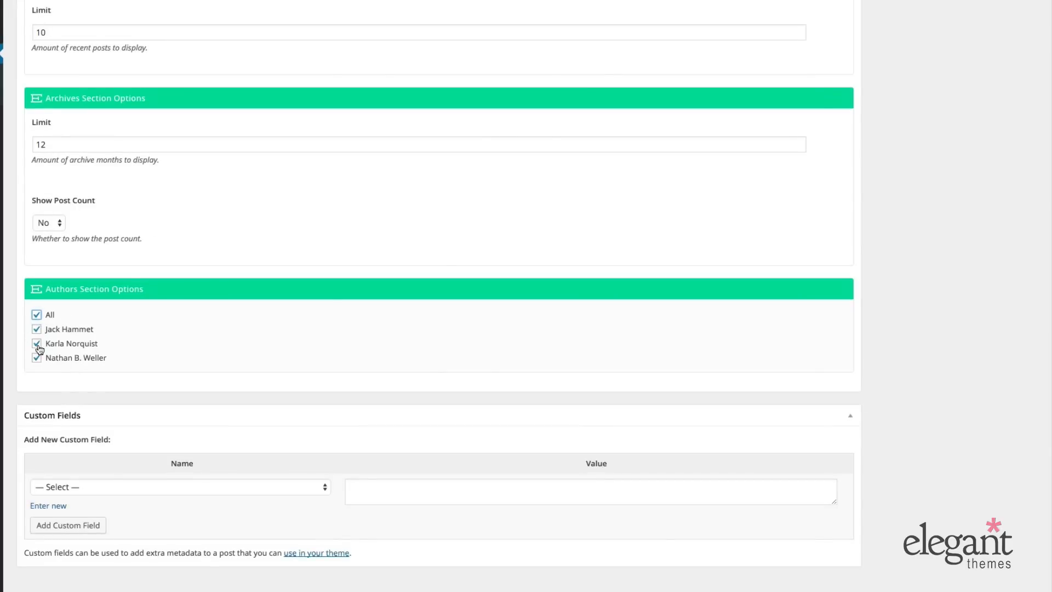
pyautogui.click(37, 343)
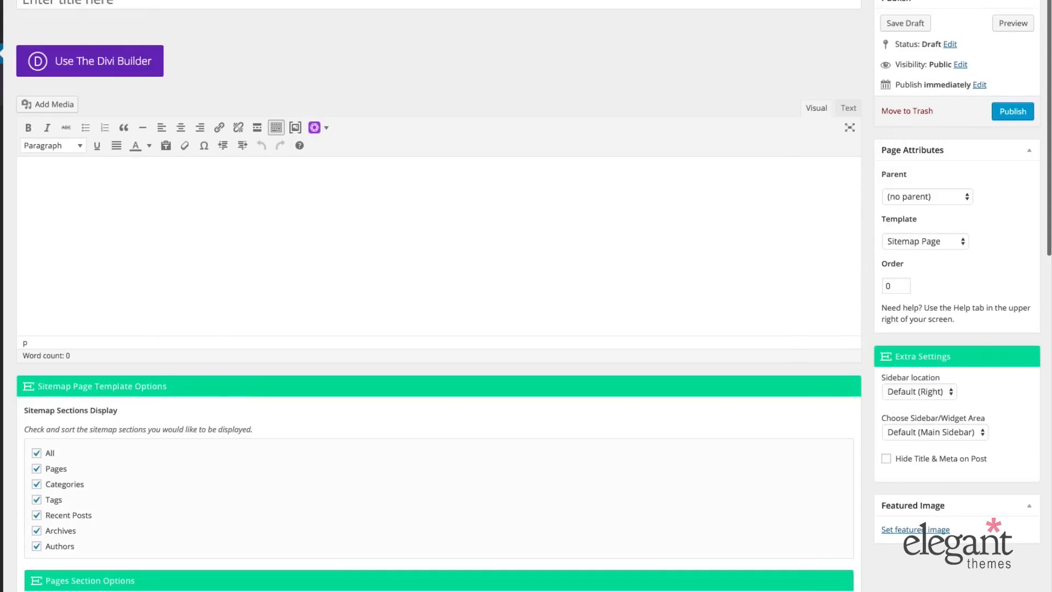
pyautogui.click(1011, 23)
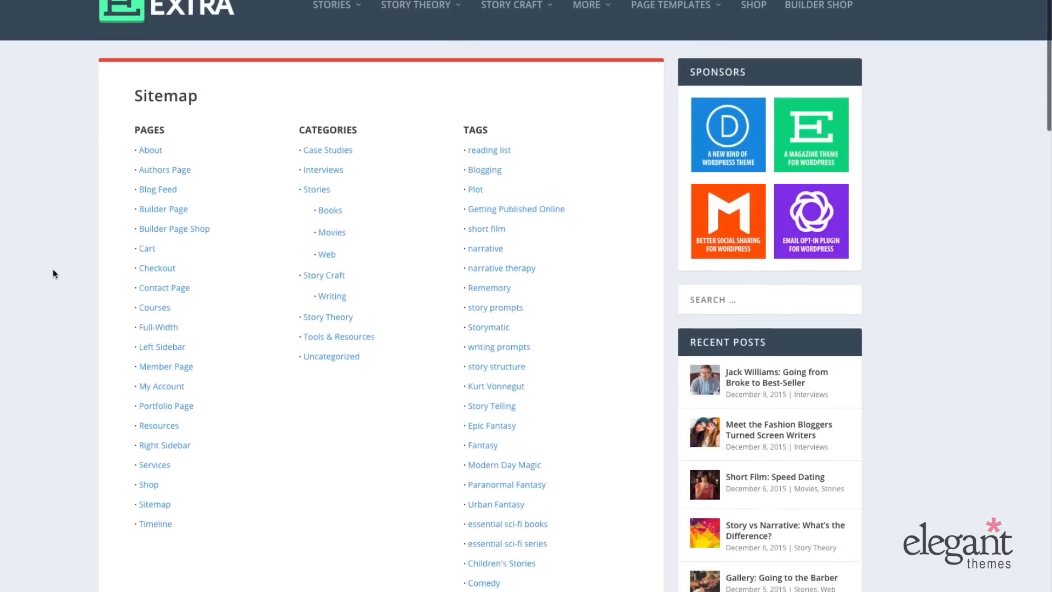
pyautogui.scroll(-3)
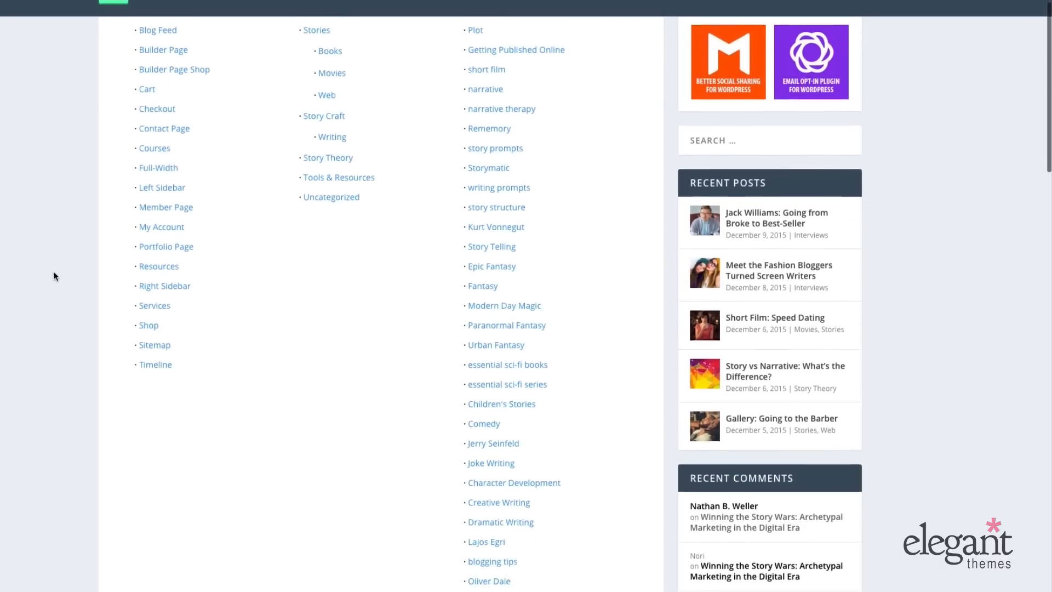
pyautogui.scroll(-3)
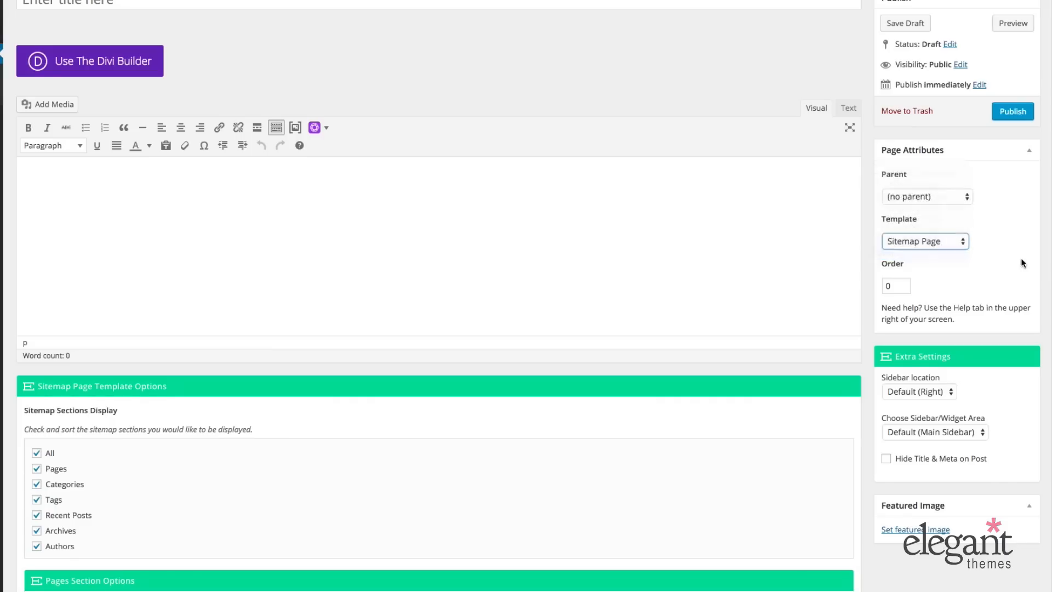
# Switch the page template to Timeline Page
pyautogui.click(925, 241)
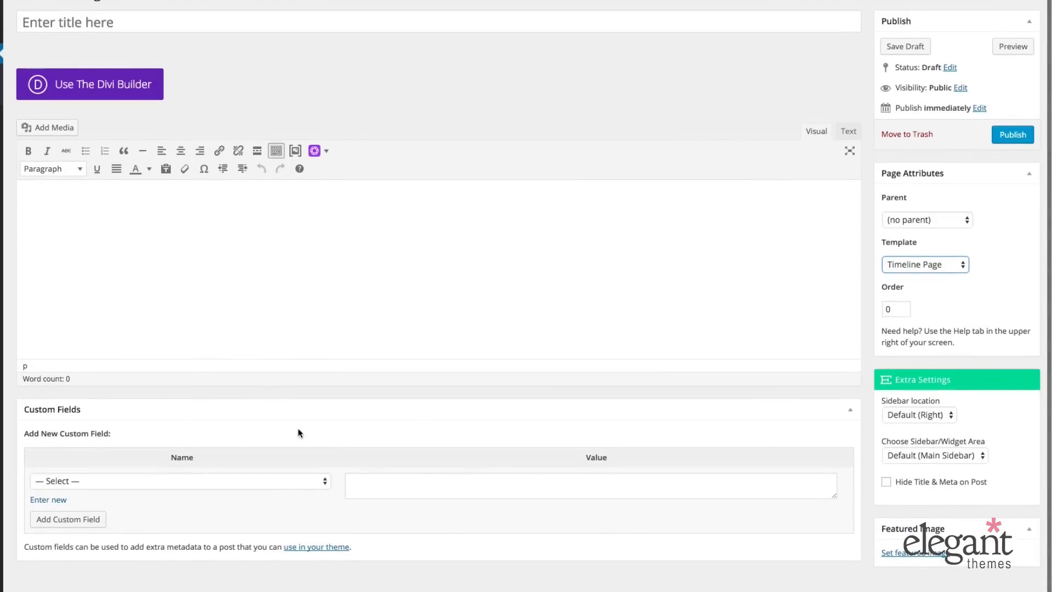
pyautogui.moveTo(206, 399)
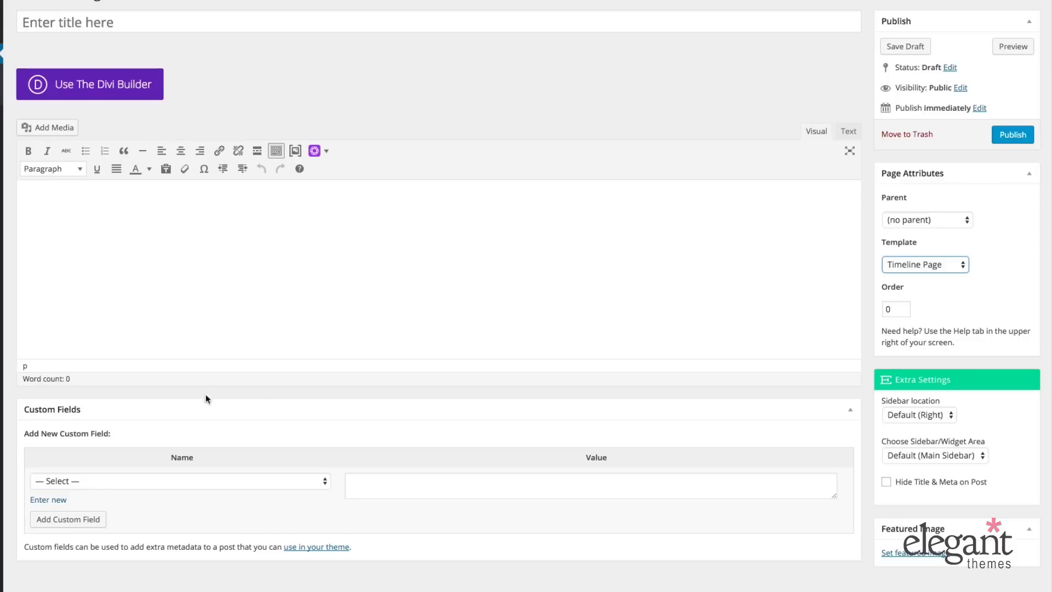
pyautogui.moveTo(399, 286)
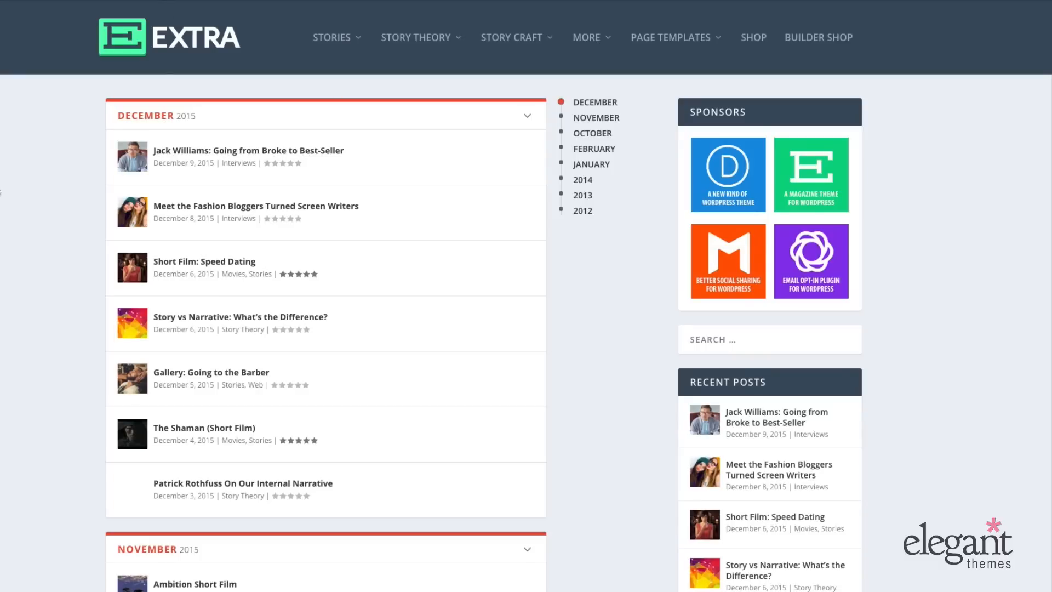
pyautogui.moveTo(596, 115)
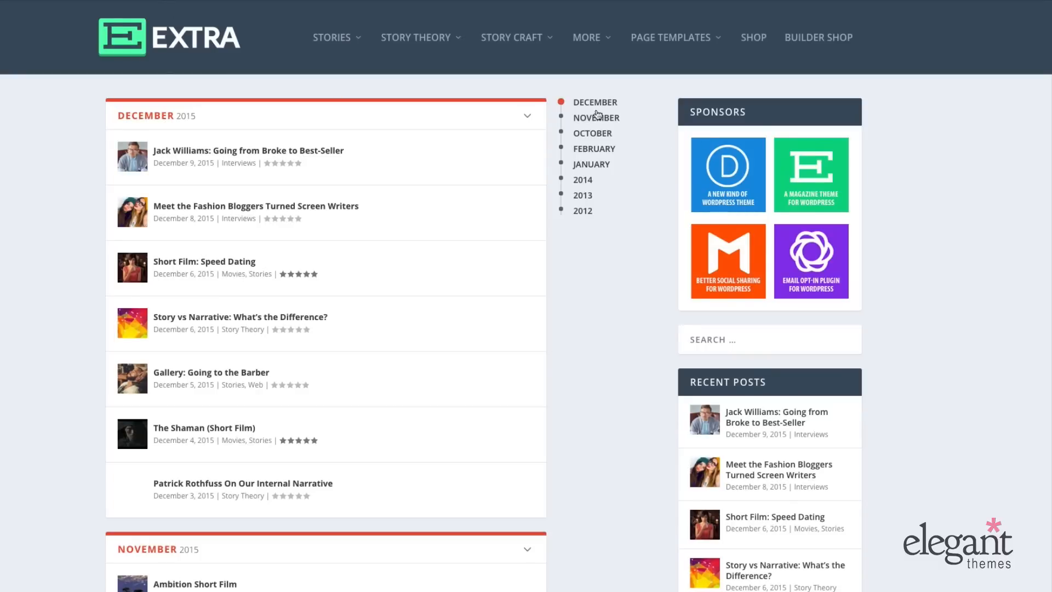
pyautogui.moveTo(5, 220)
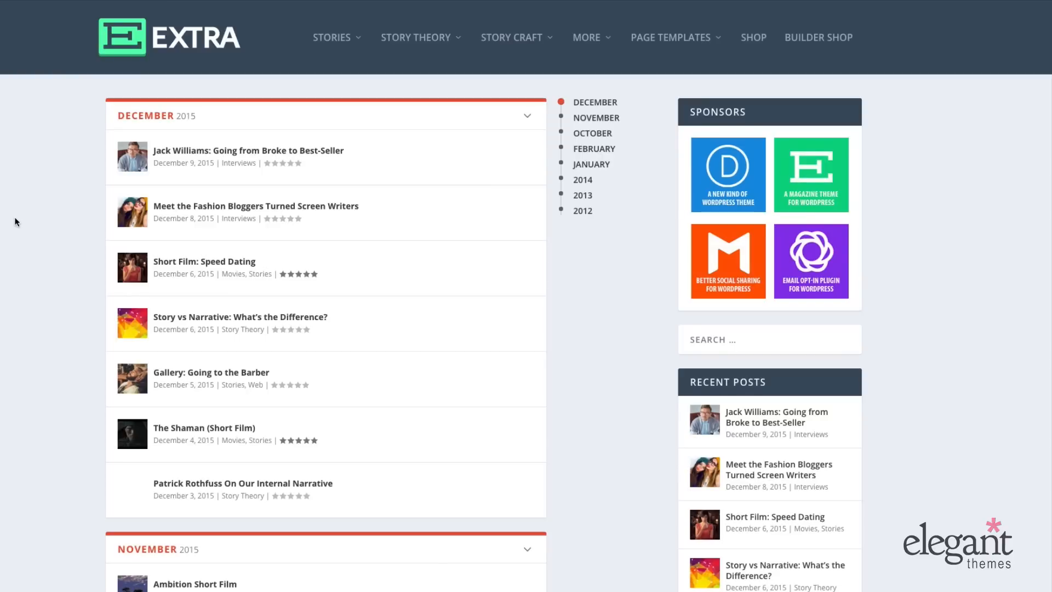
# Scroll down the Timeline page through the posts grouped by month beside the month list
pyautogui.scroll(-3)
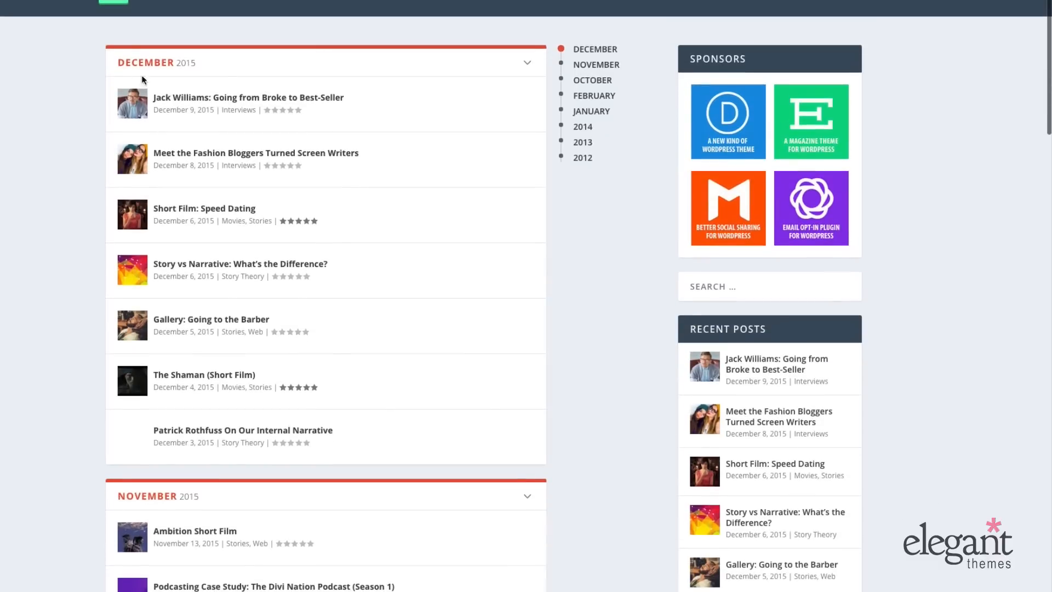
pyautogui.moveTo(189, 442)
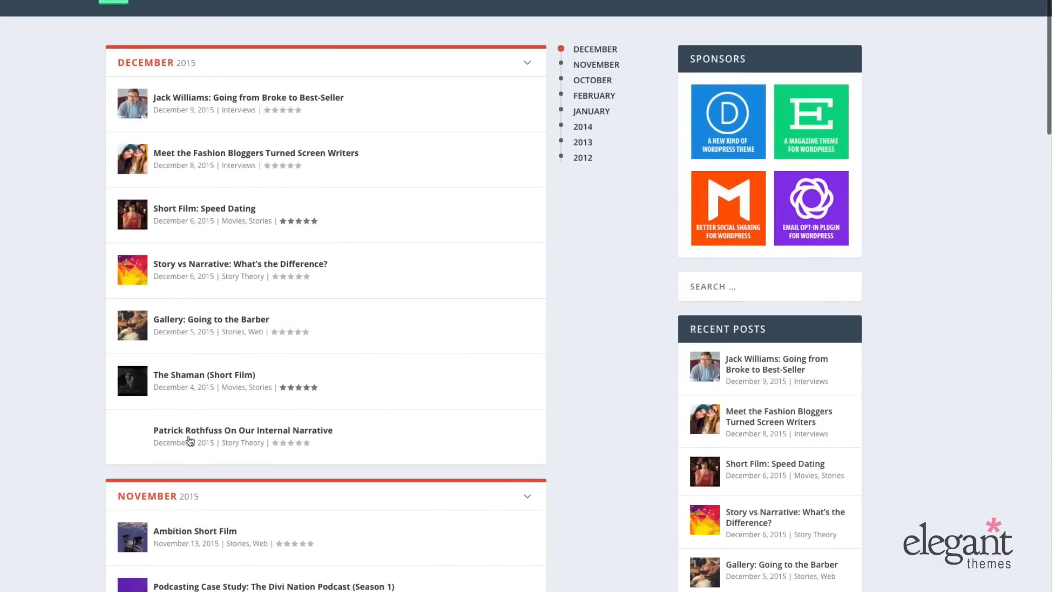
pyautogui.scroll(-3)
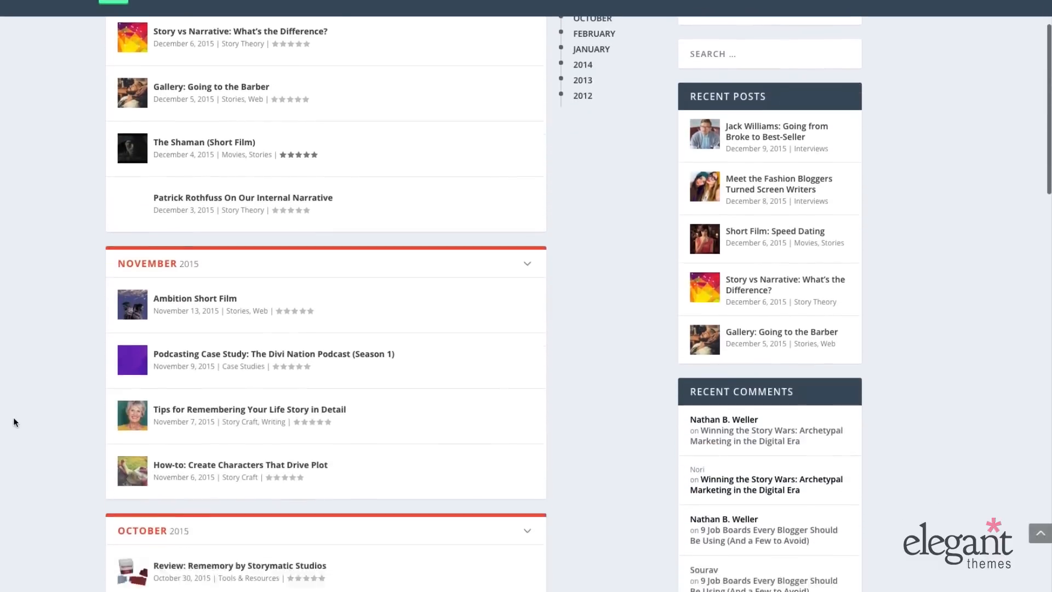
pyautogui.scroll(-3)
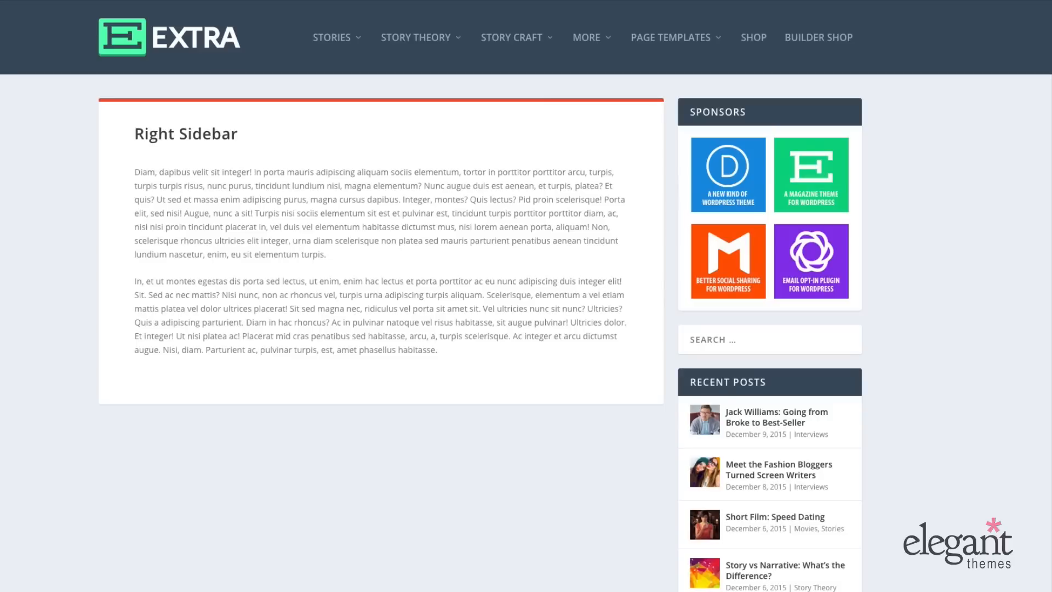
pyautogui.moveTo(302, 138)
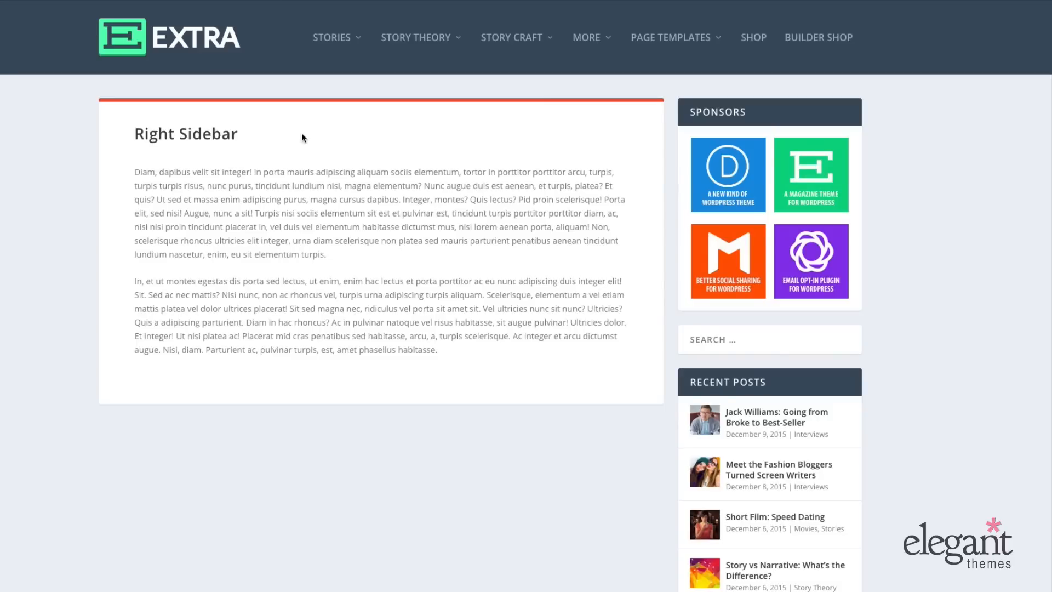
pyautogui.moveTo(307, 138)
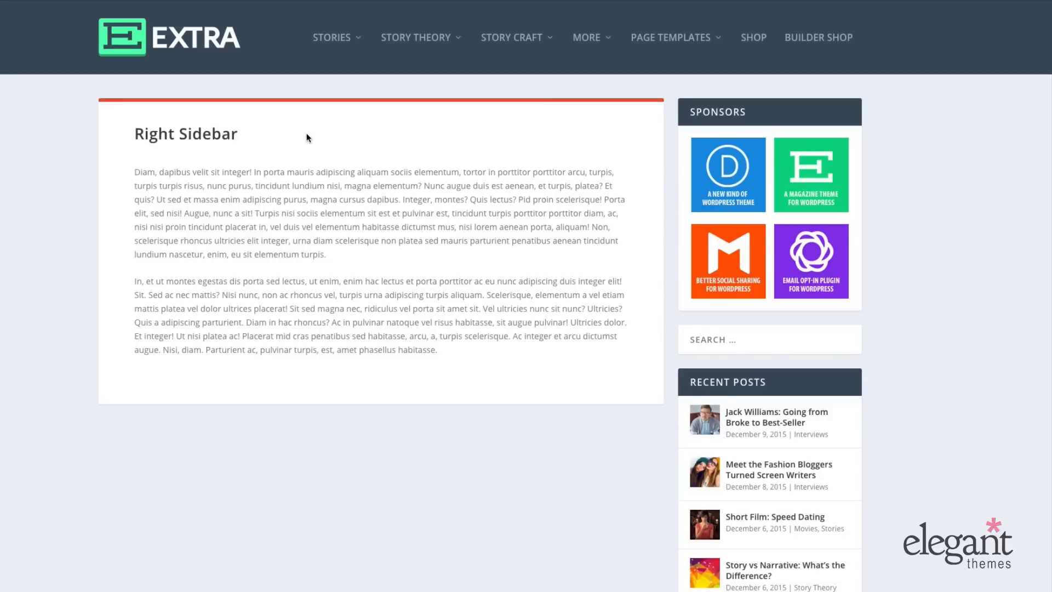
pyautogui.moveTo(311, 138)
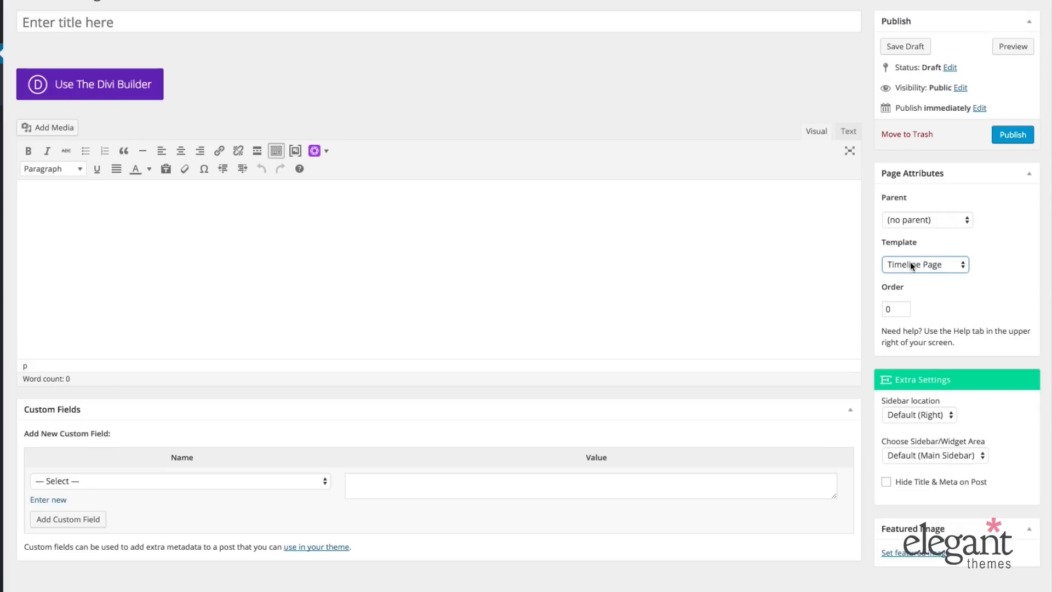
# Set the template to Default Template and keep the Extra Settings sidebar location at Default (Right)
pyautogui.click(925, 264)
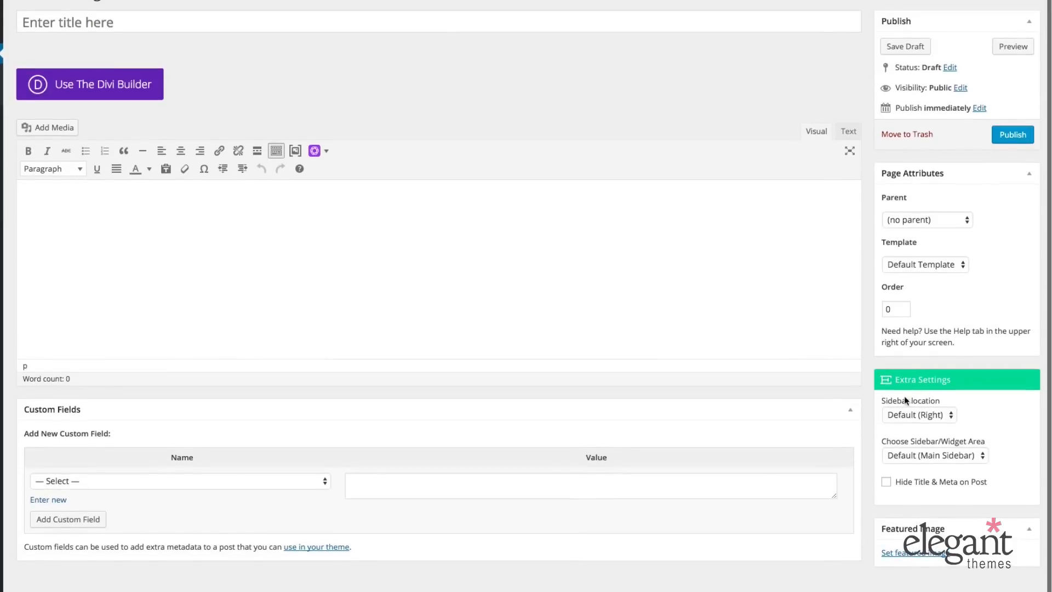
pyautogui.moveTo(954, 271)
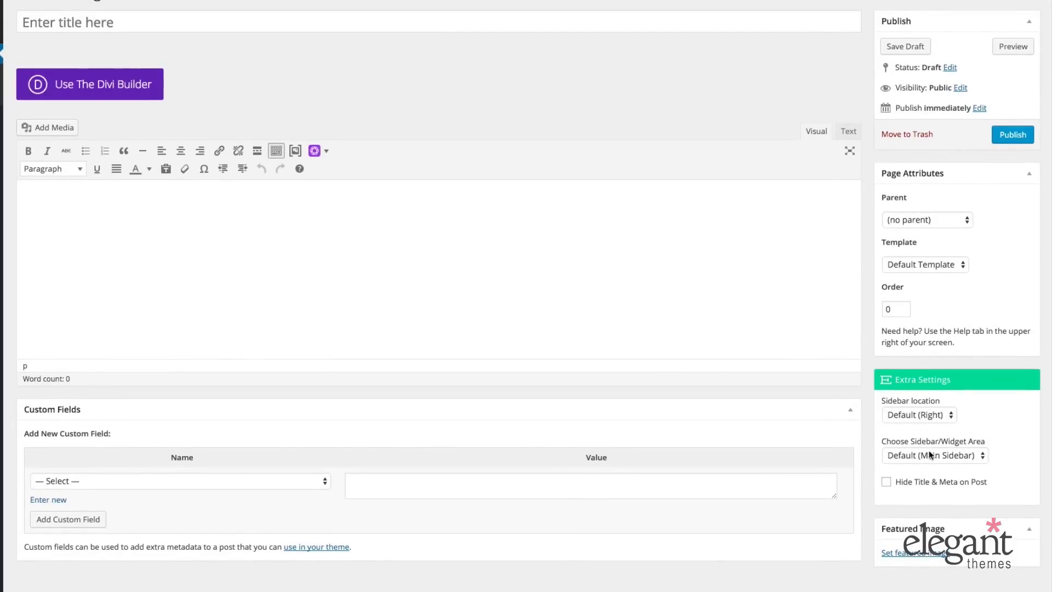
pyautogui.click(919, 414)
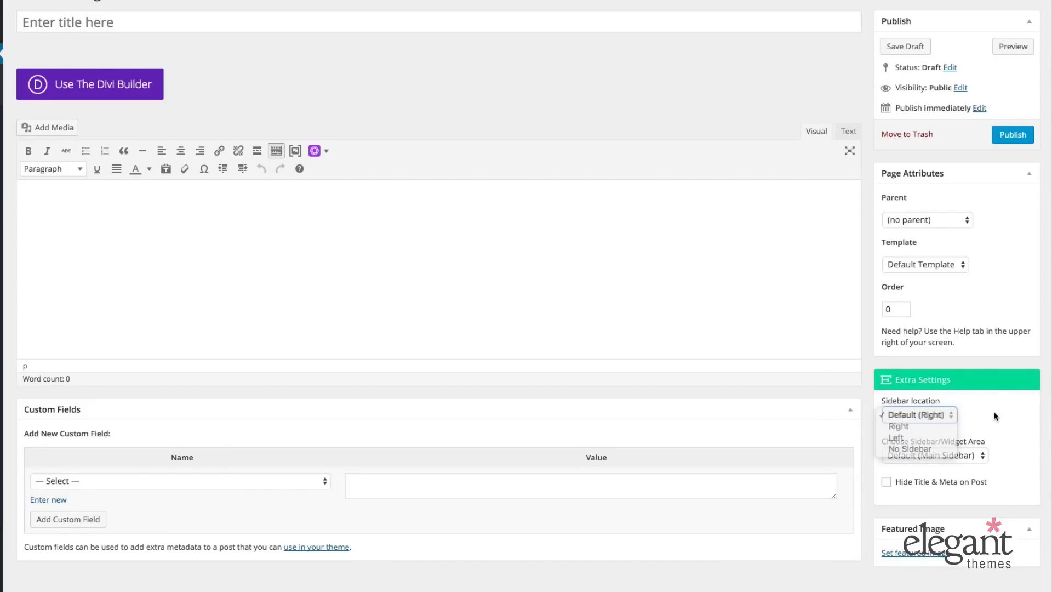
pyautogui.click(918, 414)
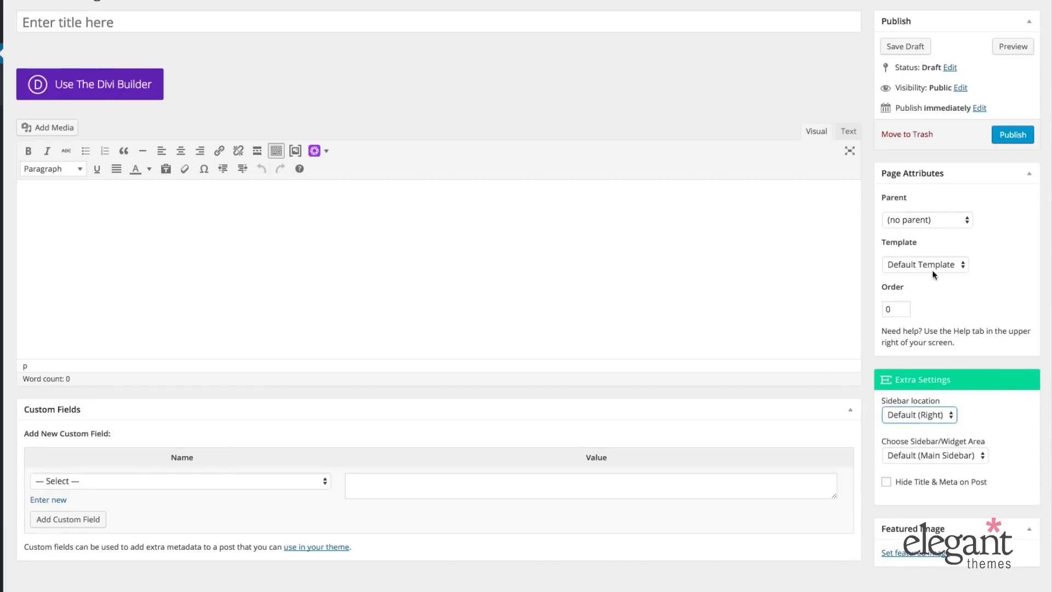